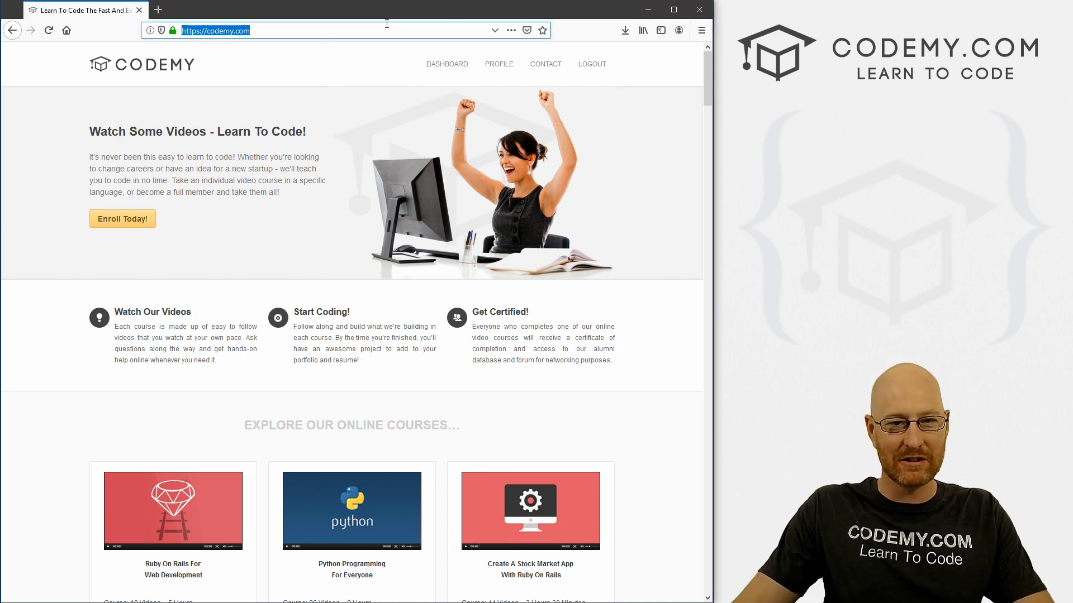
Search Google for 'python' and open the Welcome to Python.org result.
type("python")
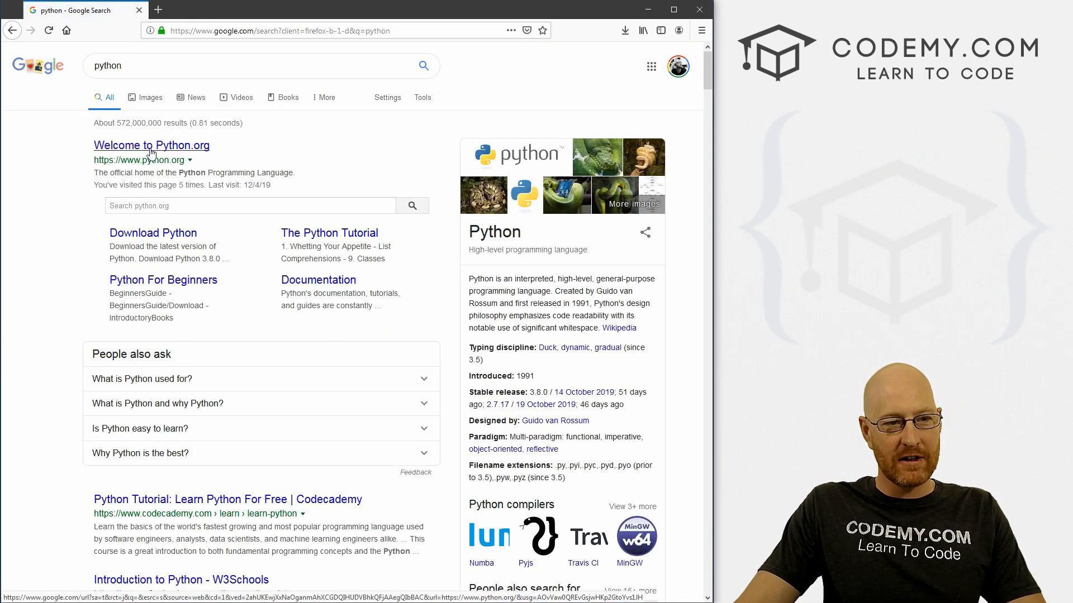
left_click(152, 145)
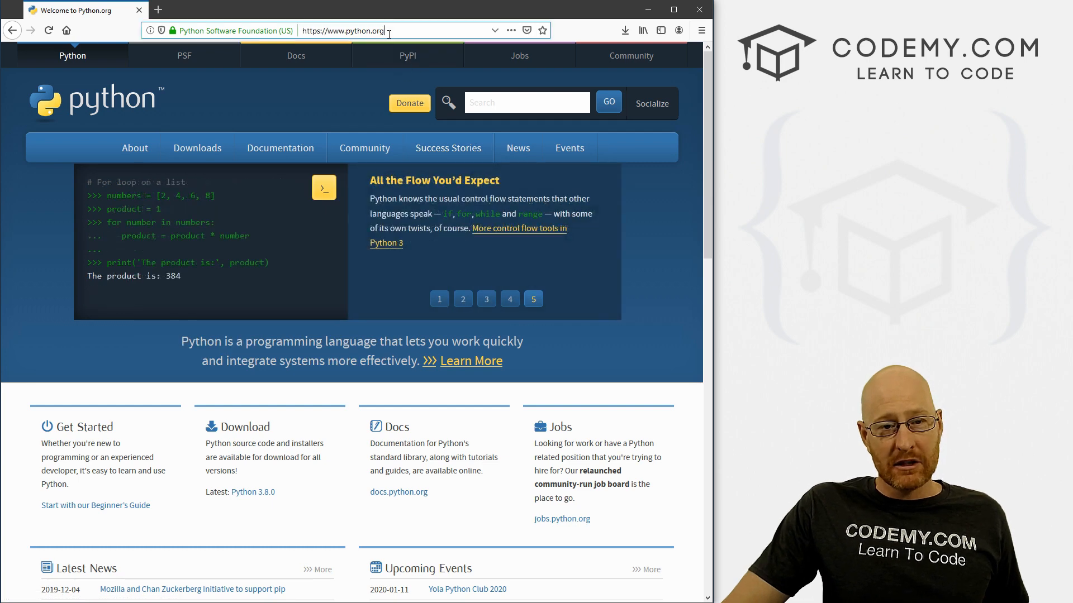
Search Google for 'git bash' and open the Git - Downloads page on git-scm.com.
type("git bas")
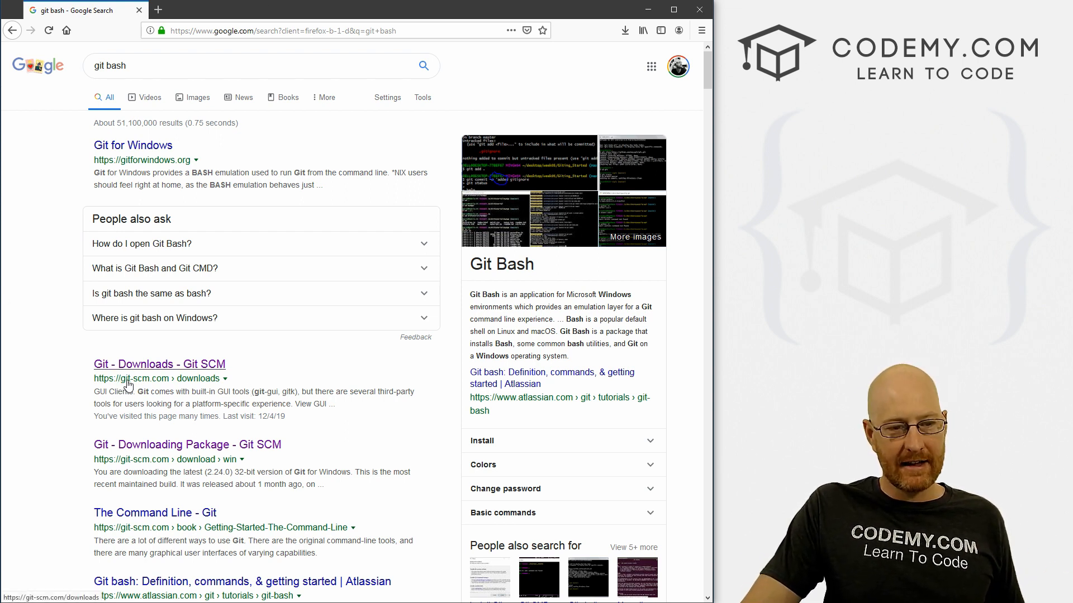
left_click(159, 363)
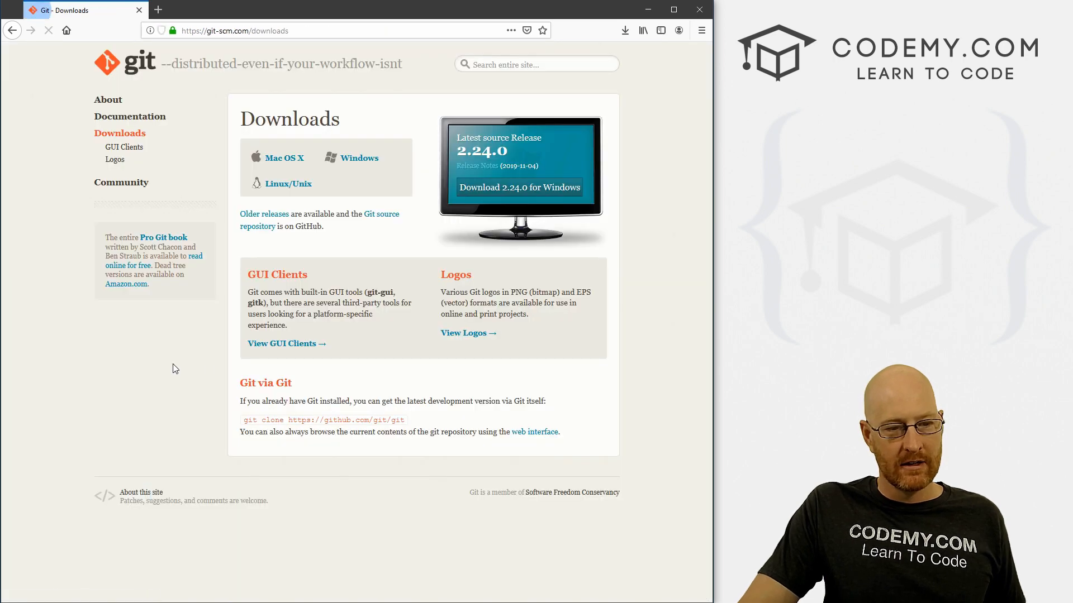
mouse_move(518, 186)
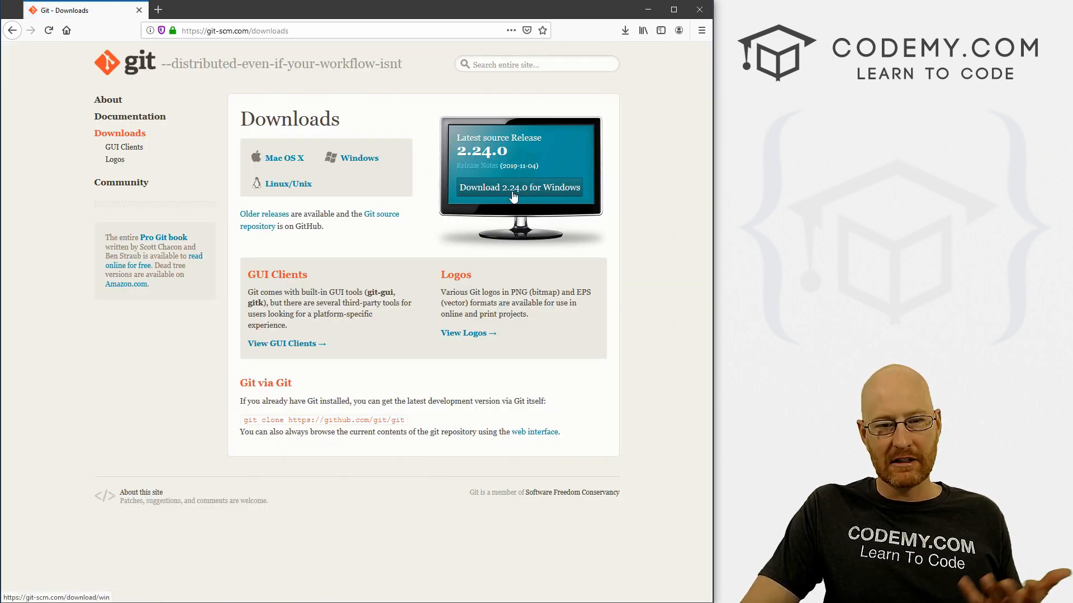
mouse_move(345, 205)
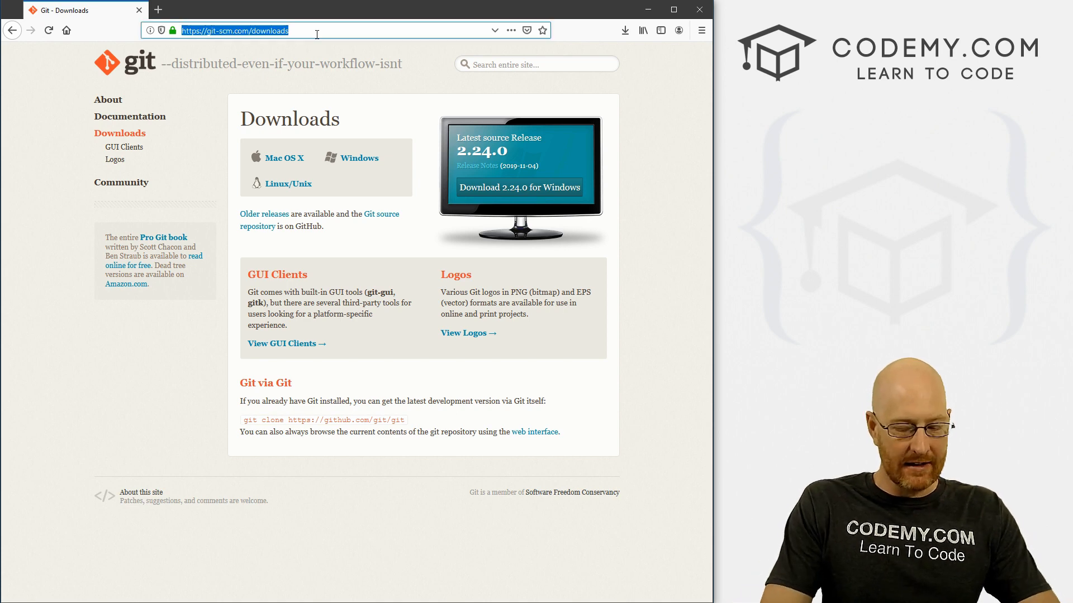
Search for 'jupyter', open Project Jupyter, and browse the classic Notebook install instructions.
type("jupyter")
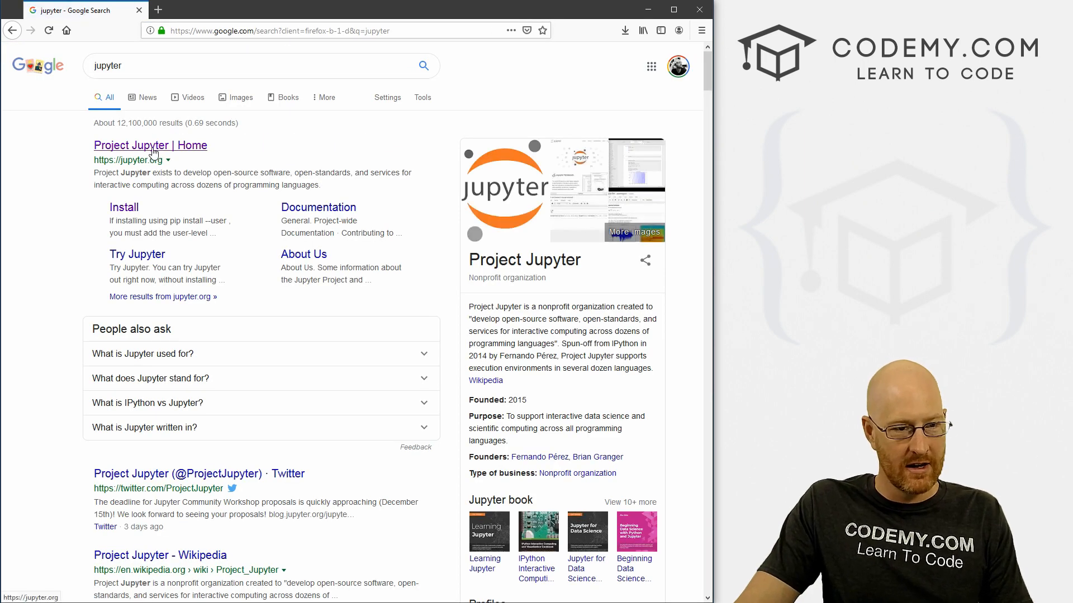
left_click(150, 145)
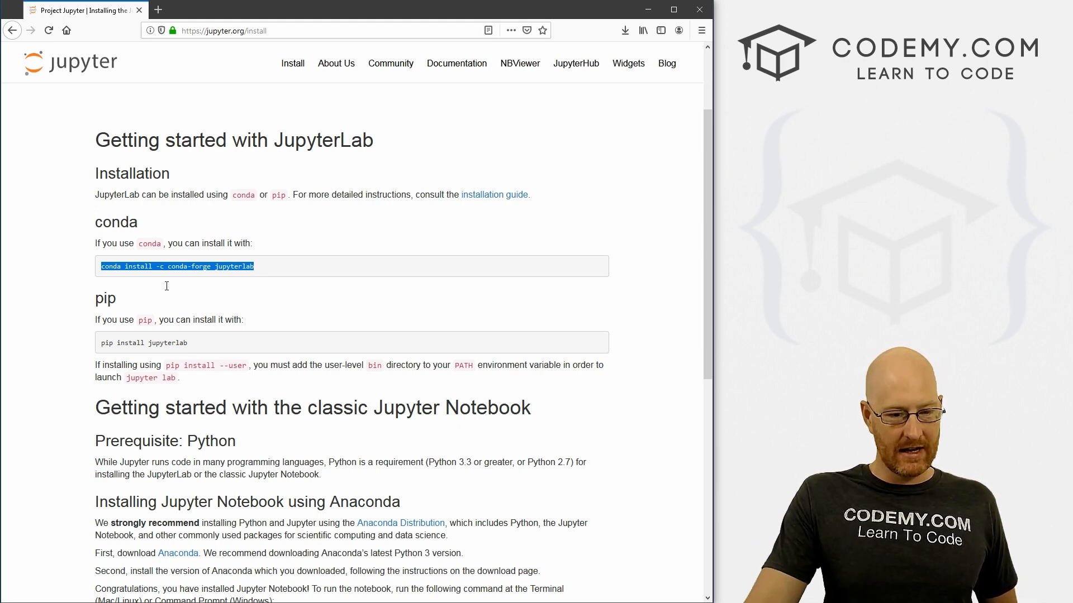
scroll("down", 3)
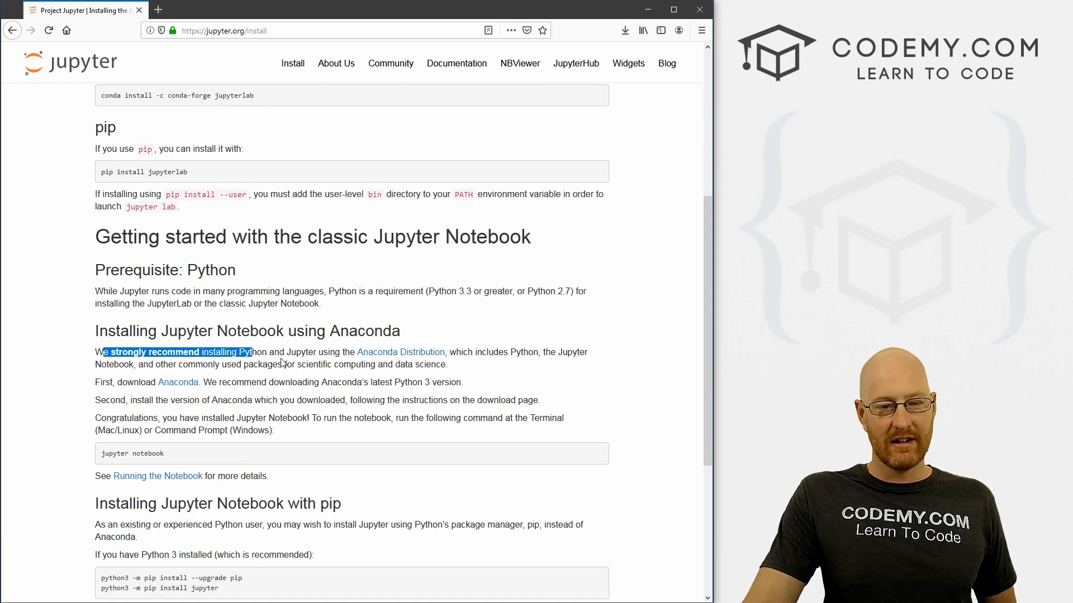
mouse_move(438, 392)
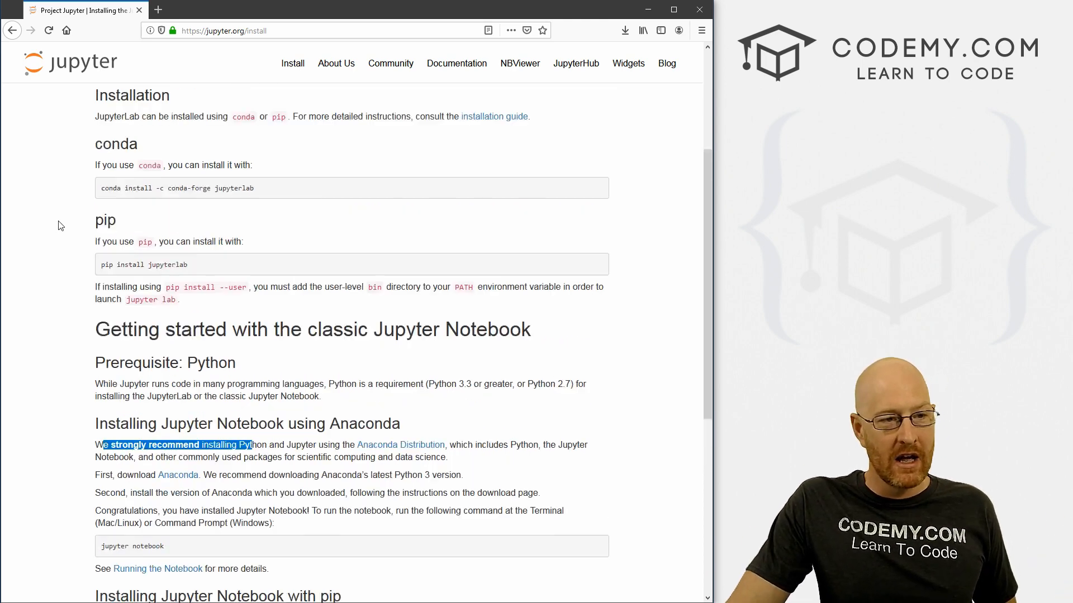
scroll("up", 3)
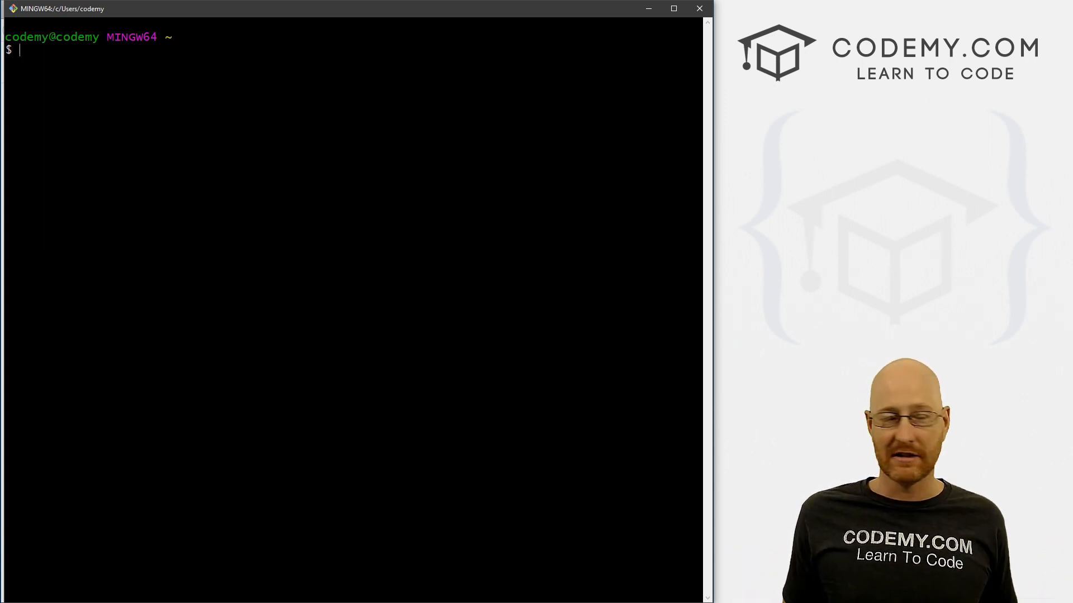
Create /c/da with mkdir, cd into it, and list it with ls.
type("mk")
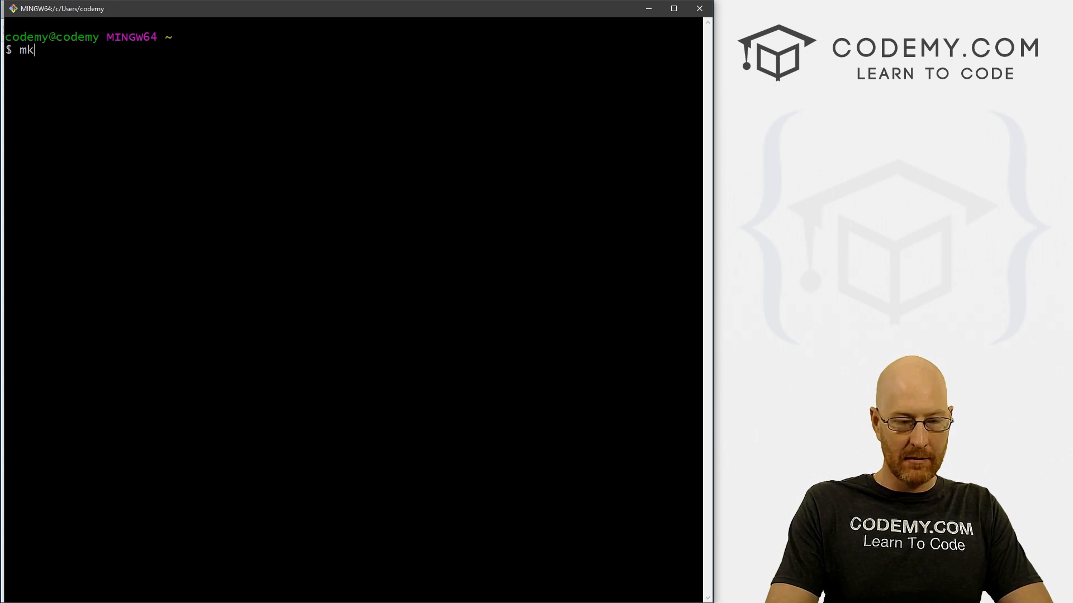
type("dir /c/")
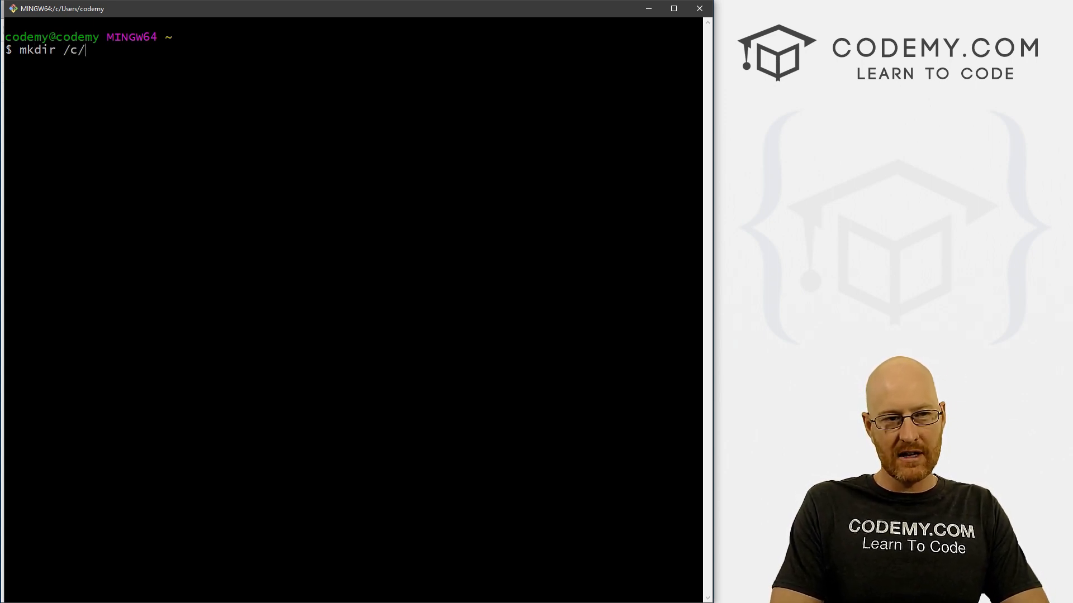
type("da")
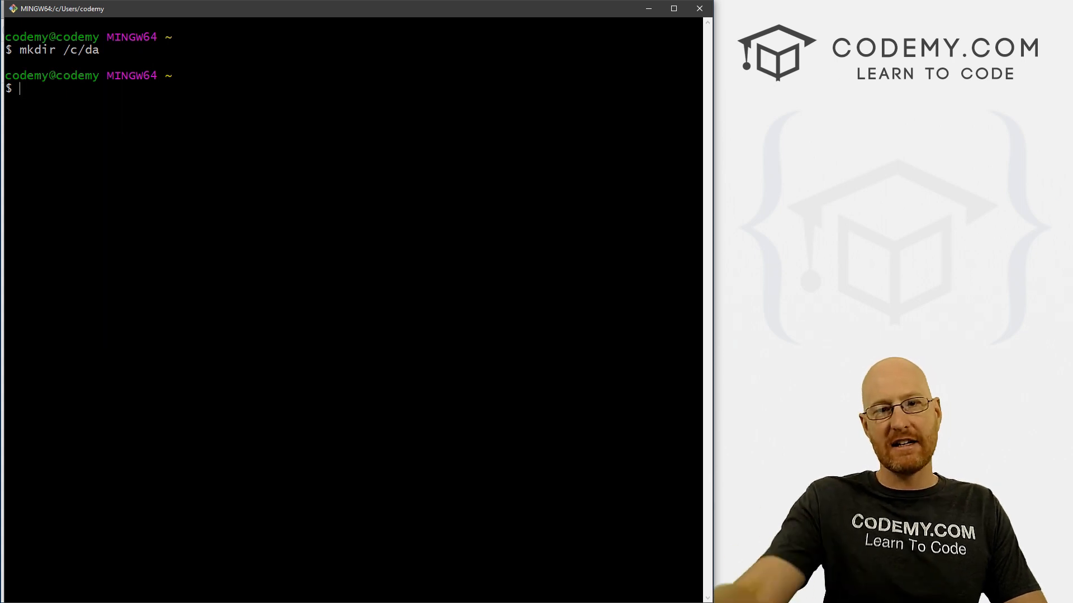
type("cd")
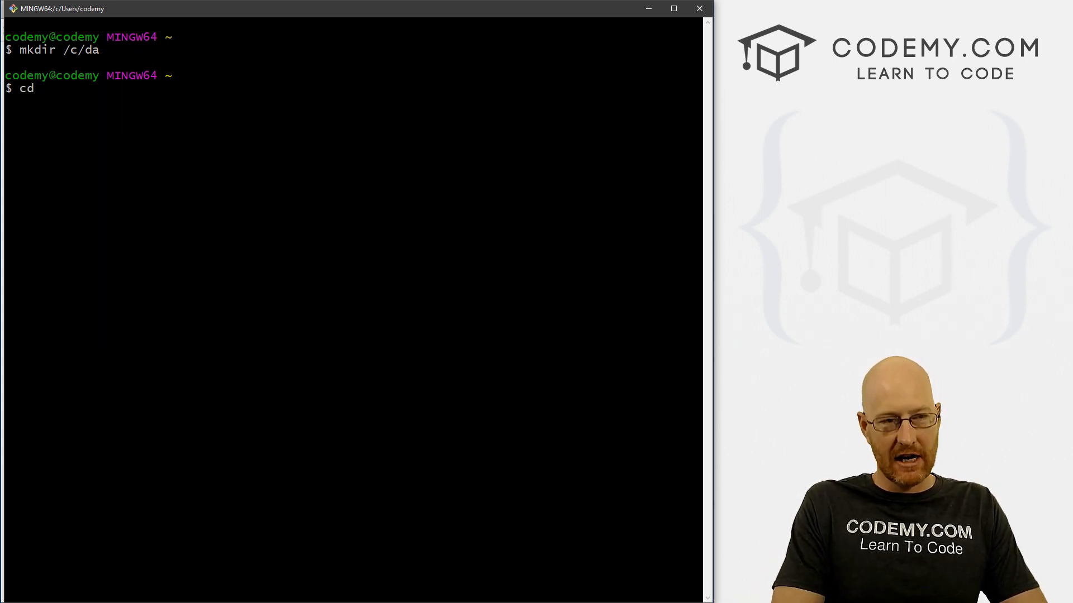
type("/c/da")
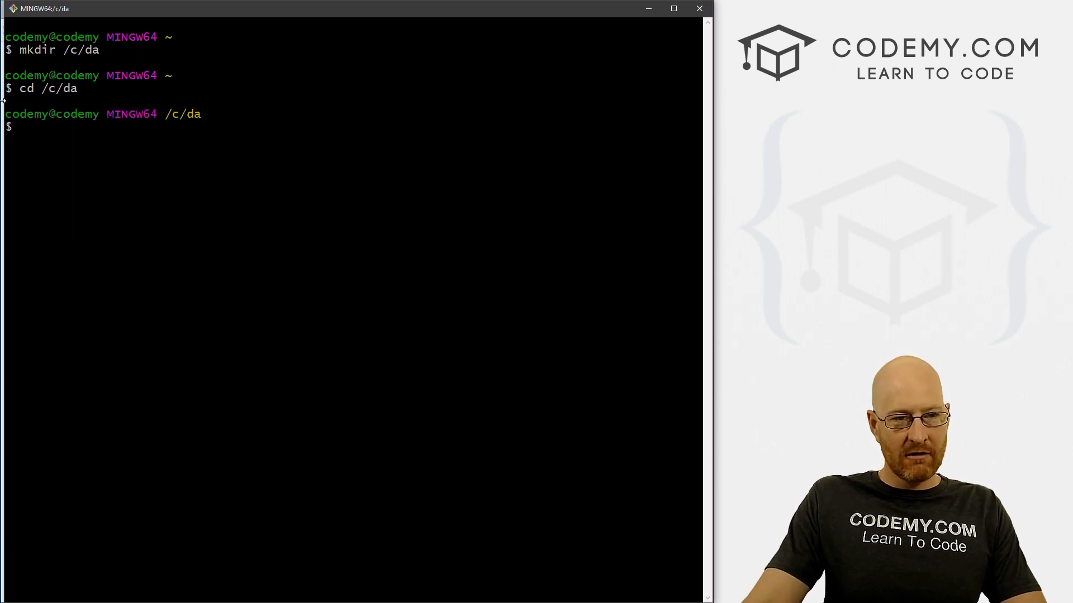
double_click(183, 114)
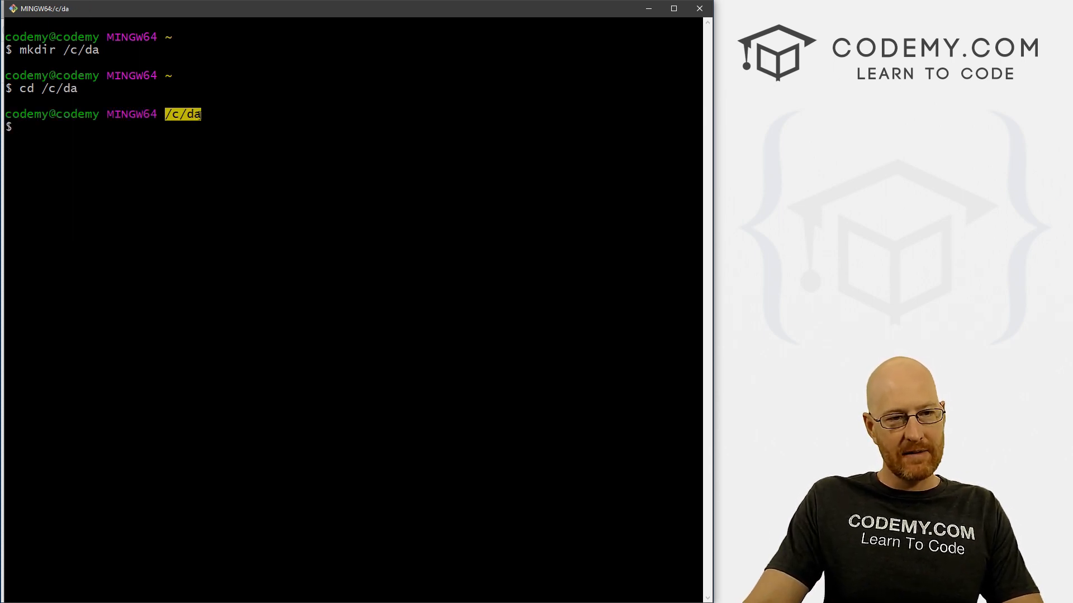
type("ls")
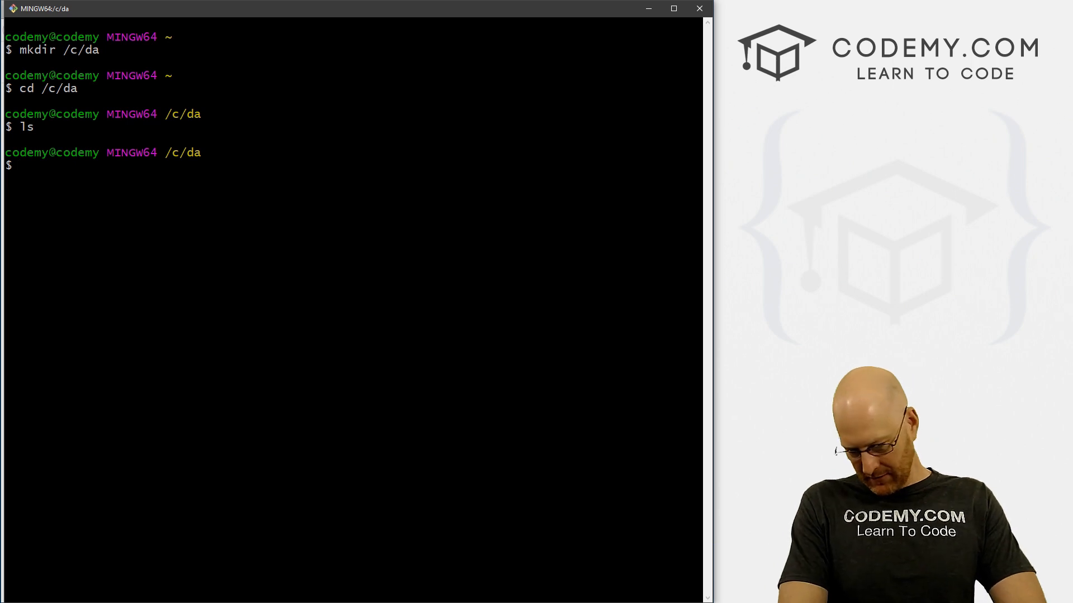
Create a Python virtual environment named 'virtual' with python -m venv.
type("python -")
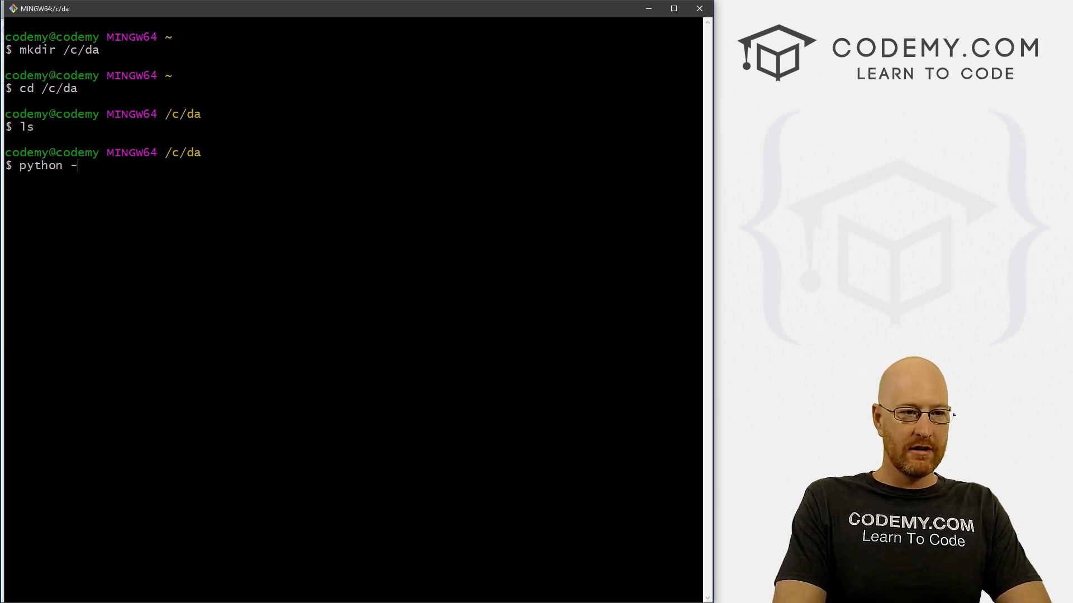
type("m")
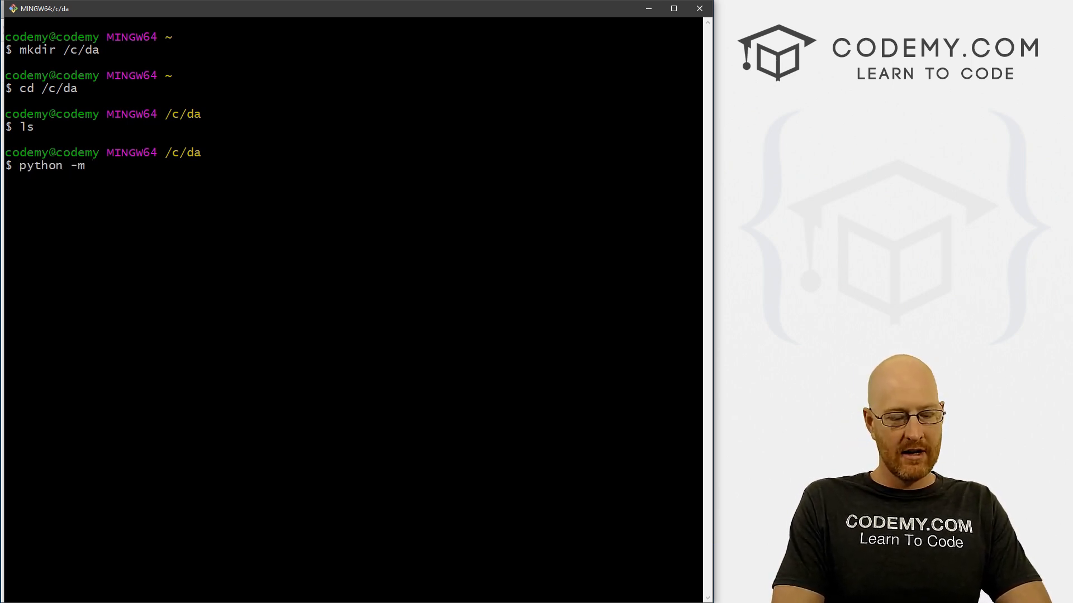
type("venv")
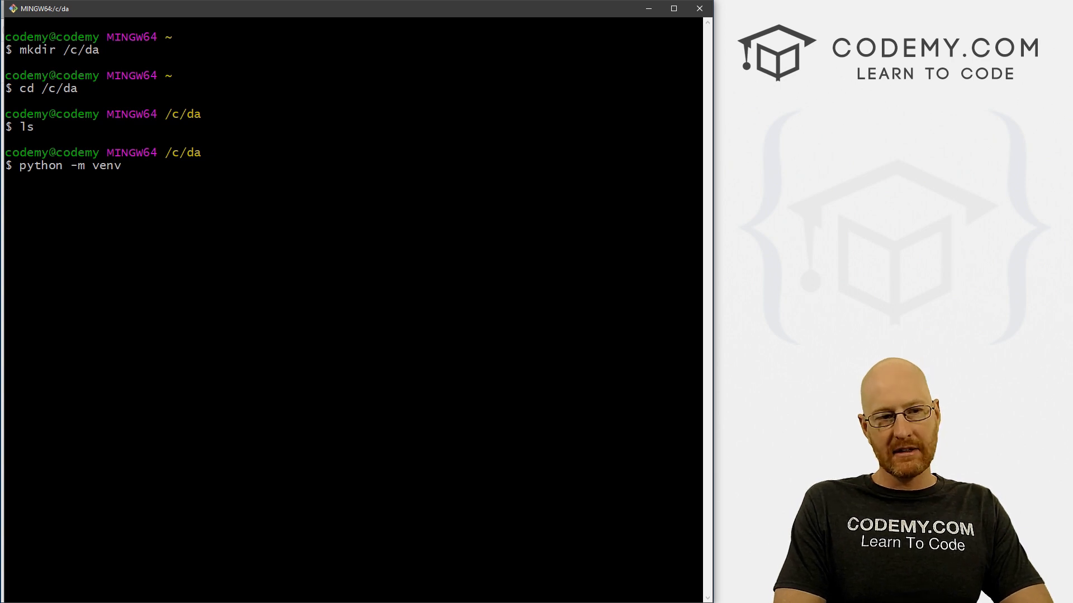
type("virt")
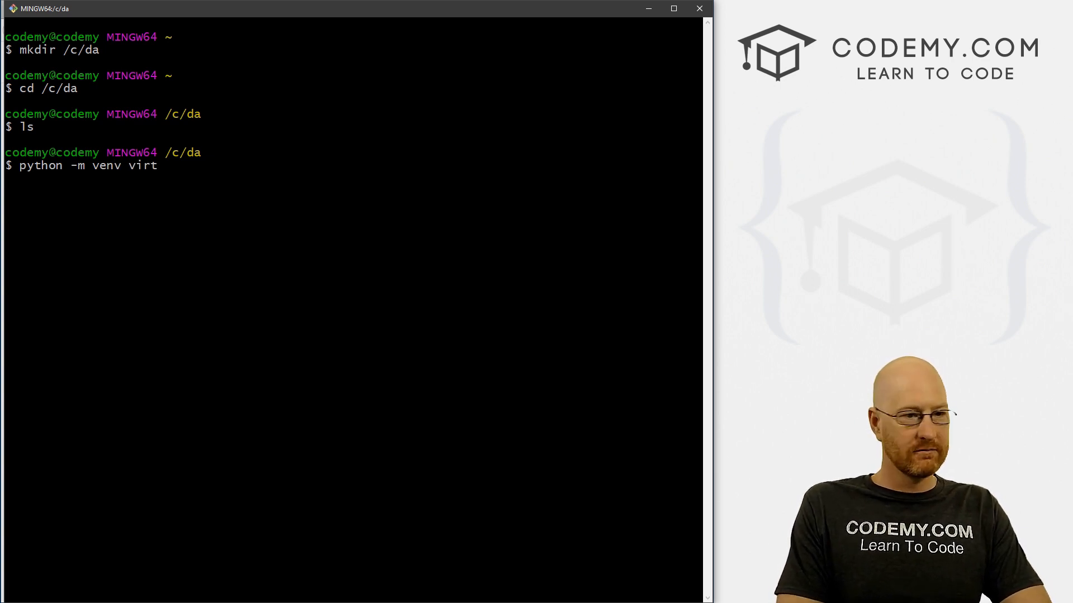
type("ual")
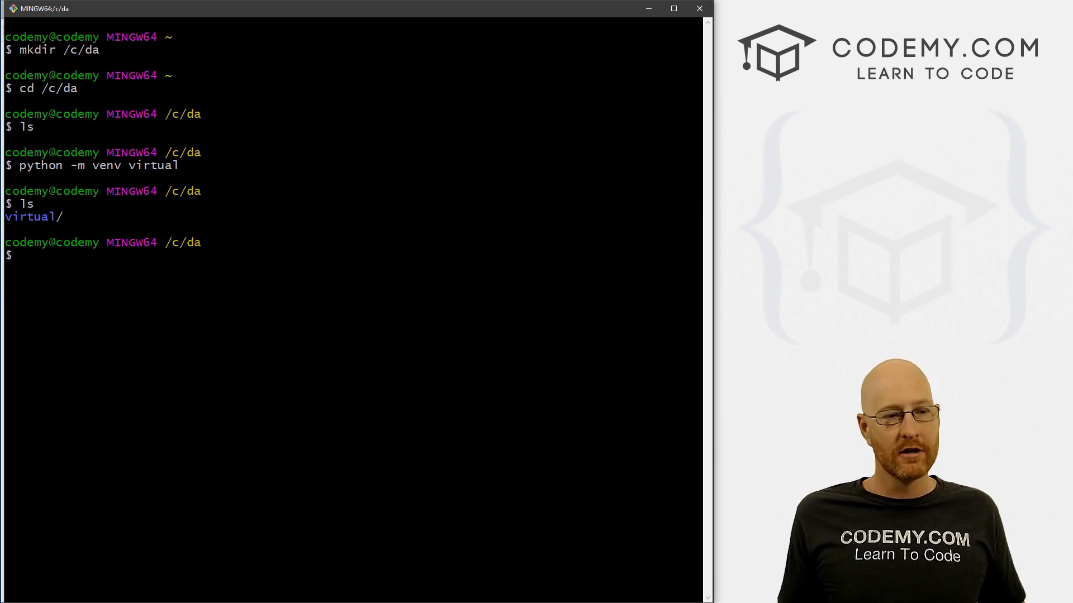
Activate it with 'source virtual/Scripts/activate' and clear the terminal.
type("source")
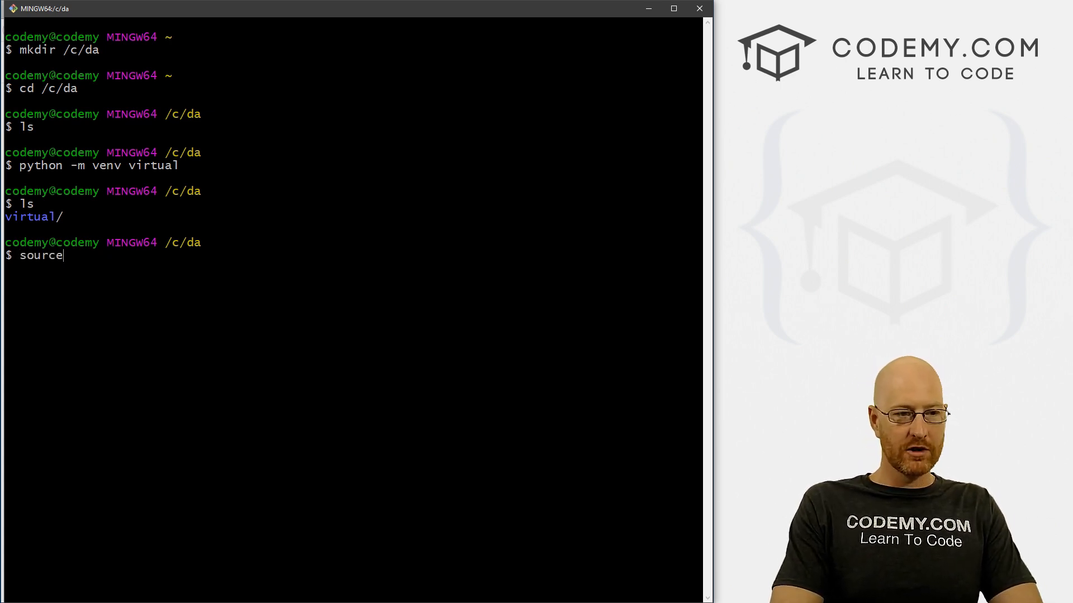
type("virtual/")
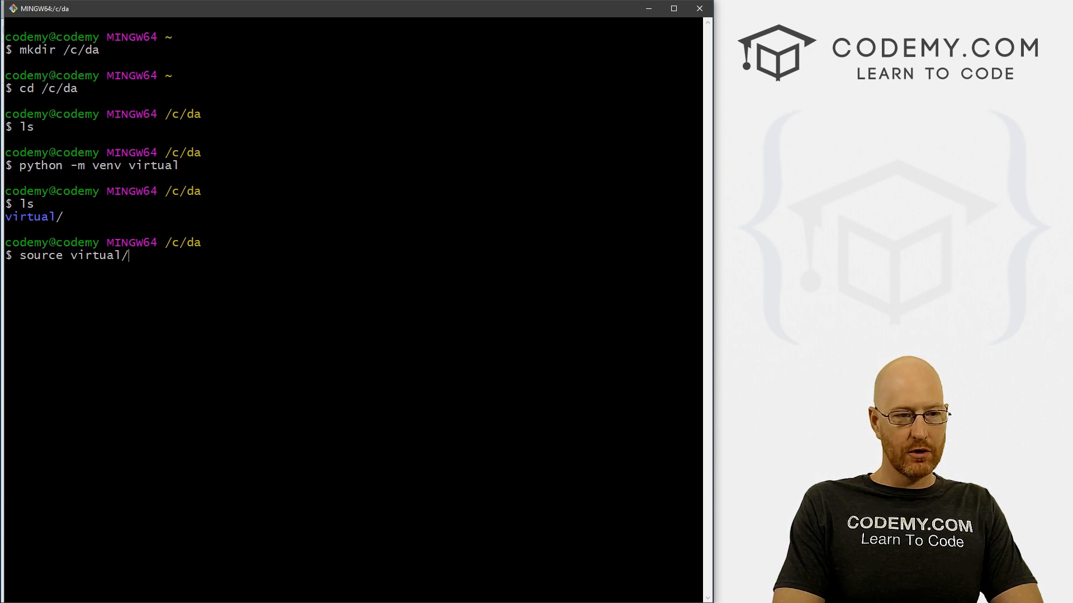
type("Scripts/")
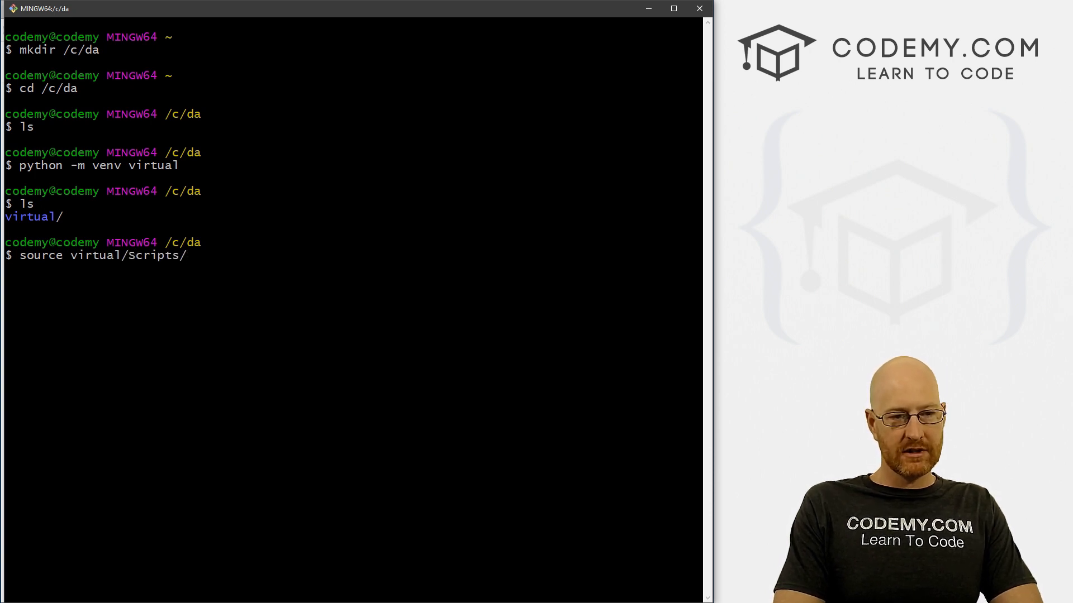
type("activate")
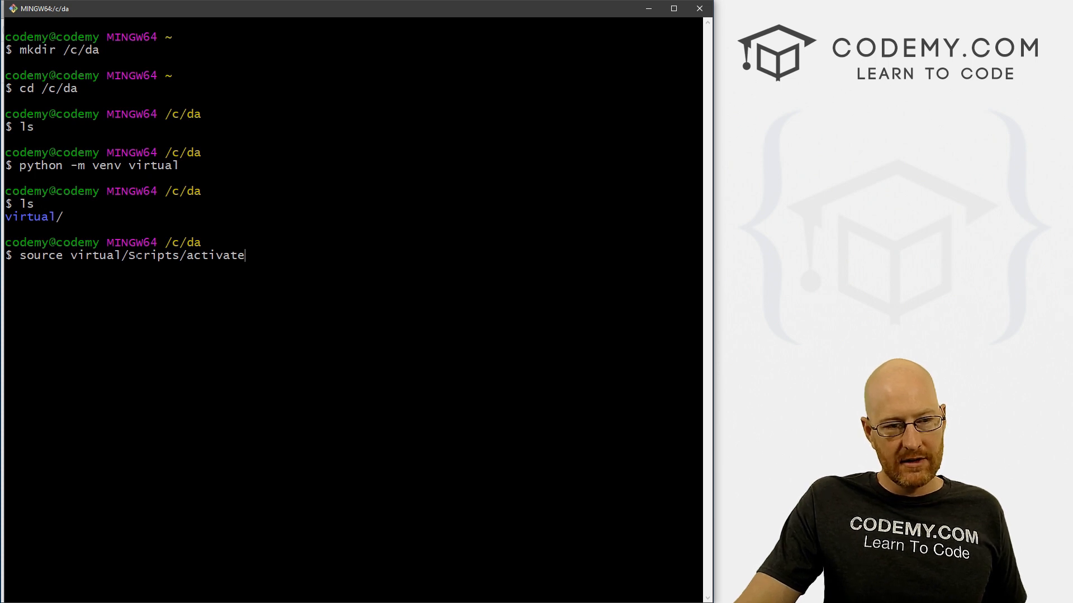
double_click(153, 255)
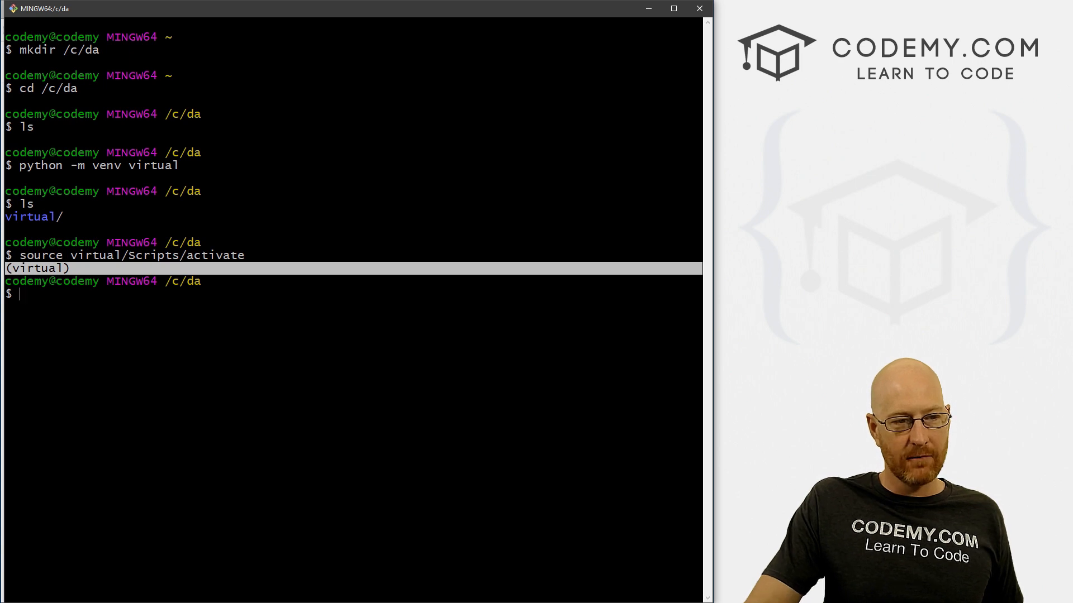
key("enter")
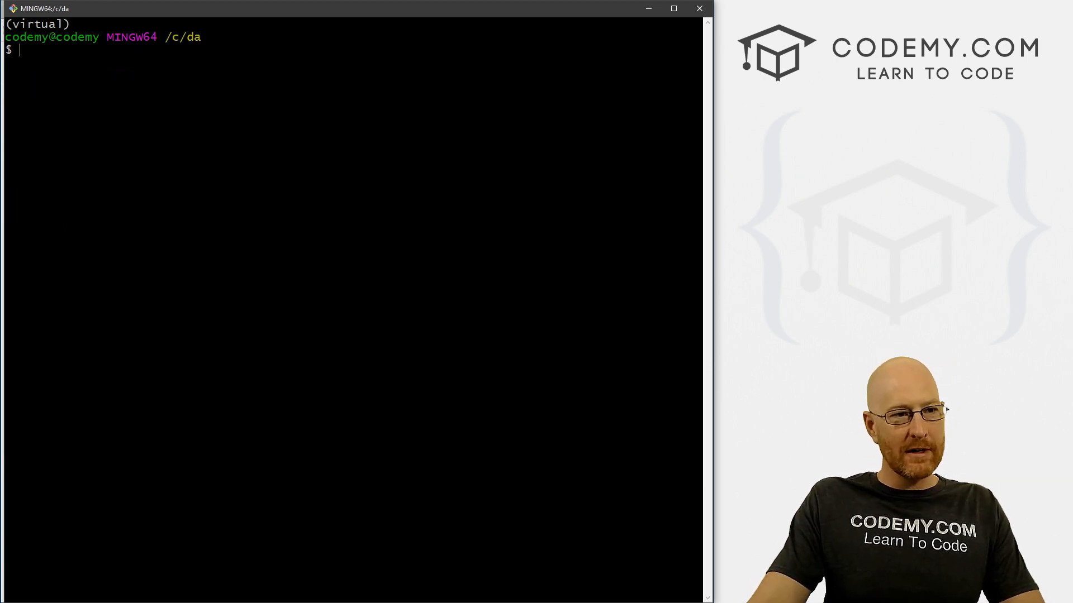
Run 'pip freeze' to list the packages in the virtual environment.
type("p")
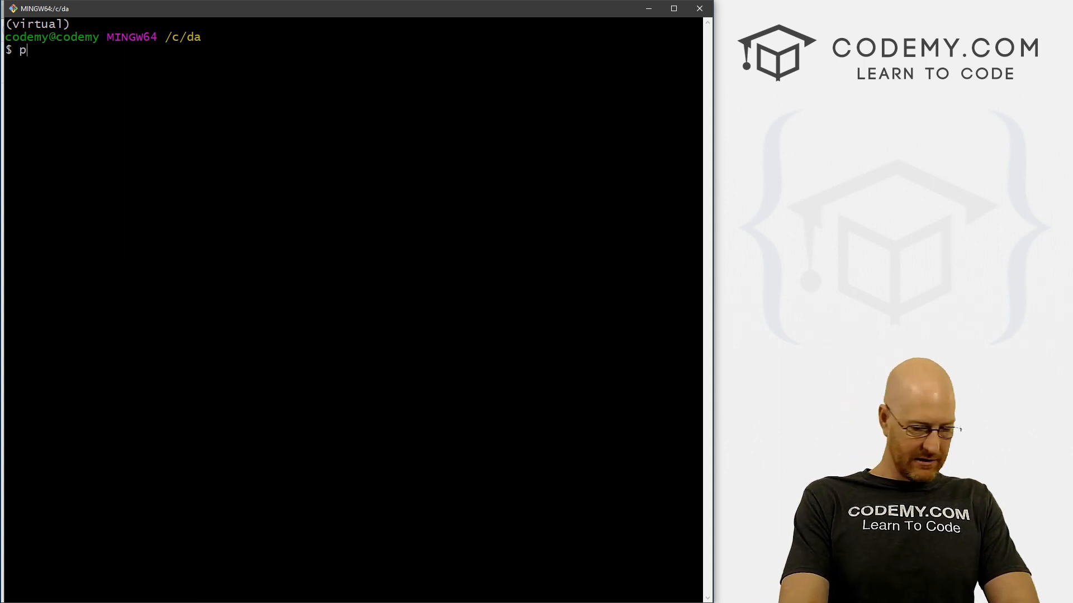
type("ip freeze")
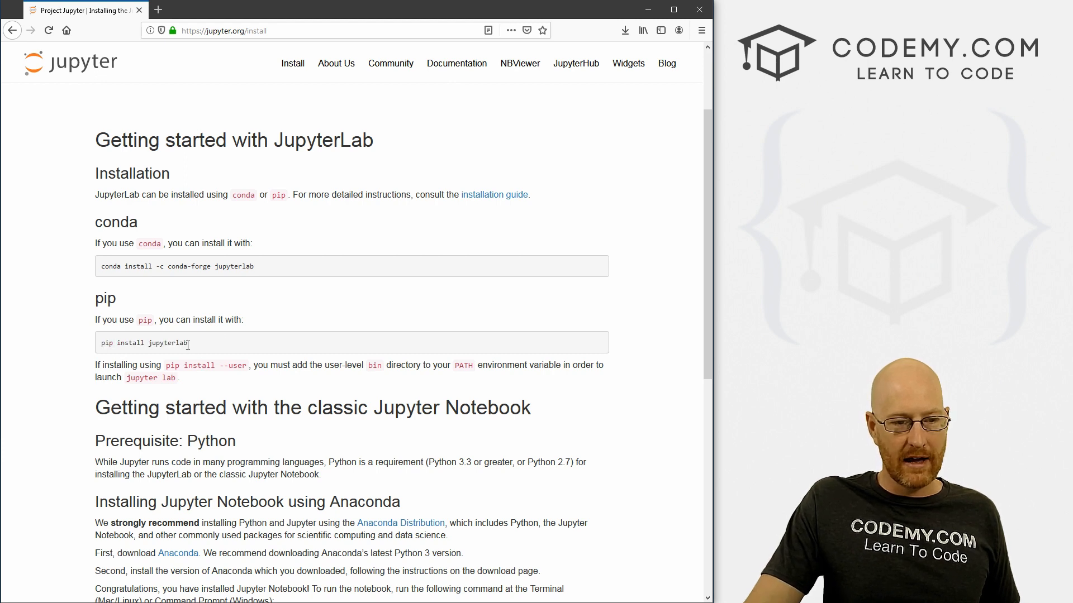
Copy 'pip install jupyterlab' from jupyter.org/install and follow the installation output.
right_click(147, 342)
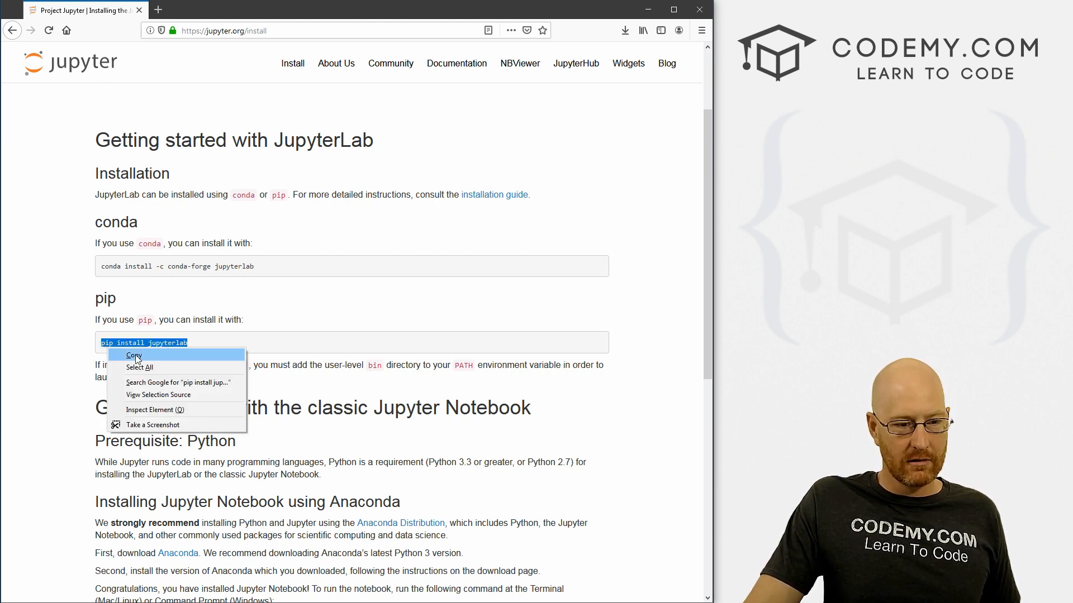
left_click(134, 356)
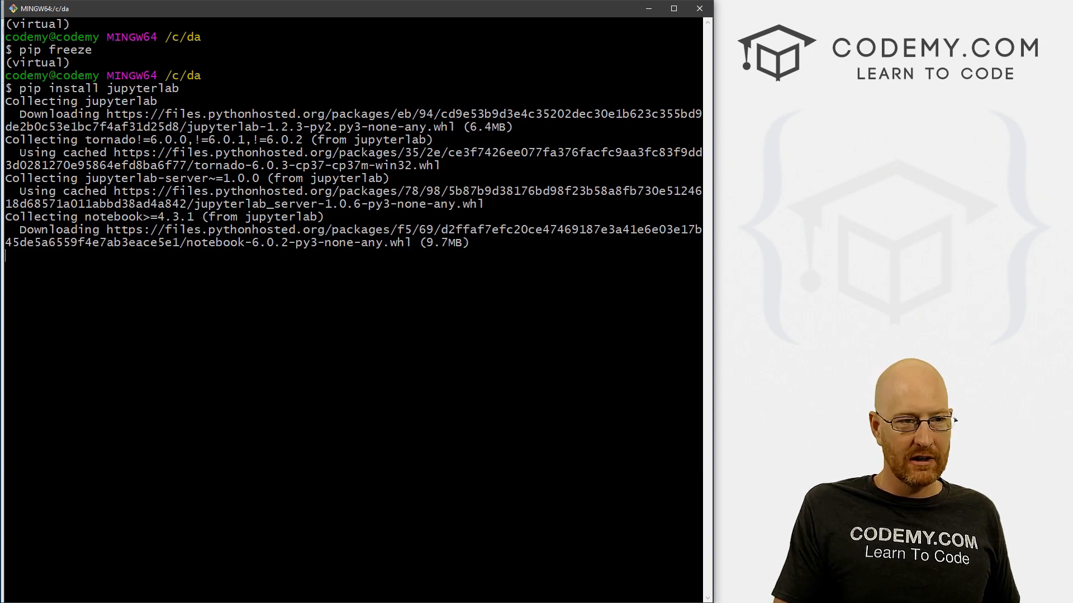
scroll("down", 3)
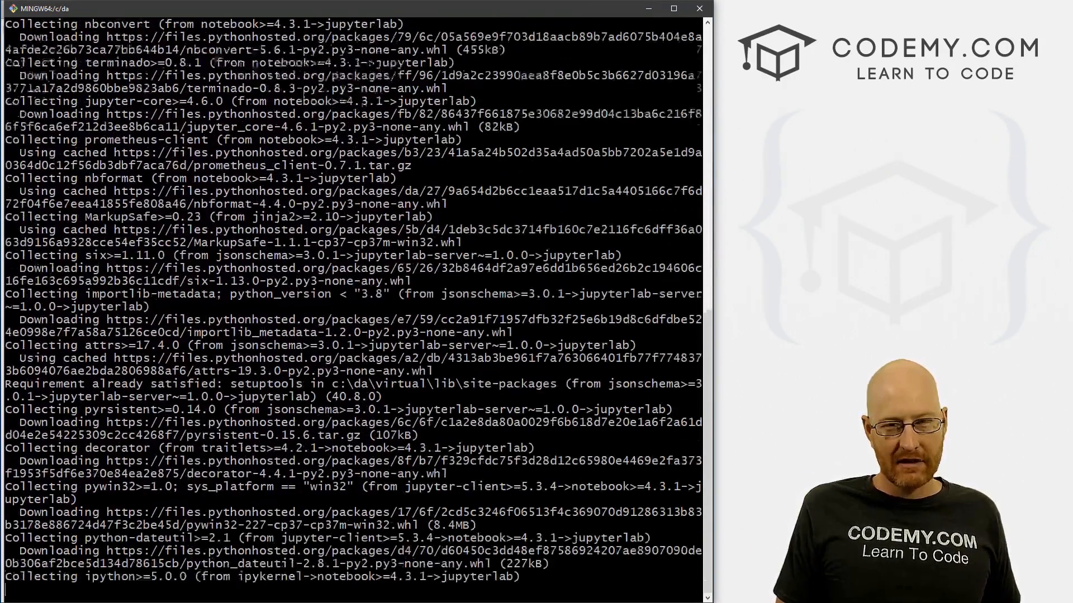
scroll("down", 3)
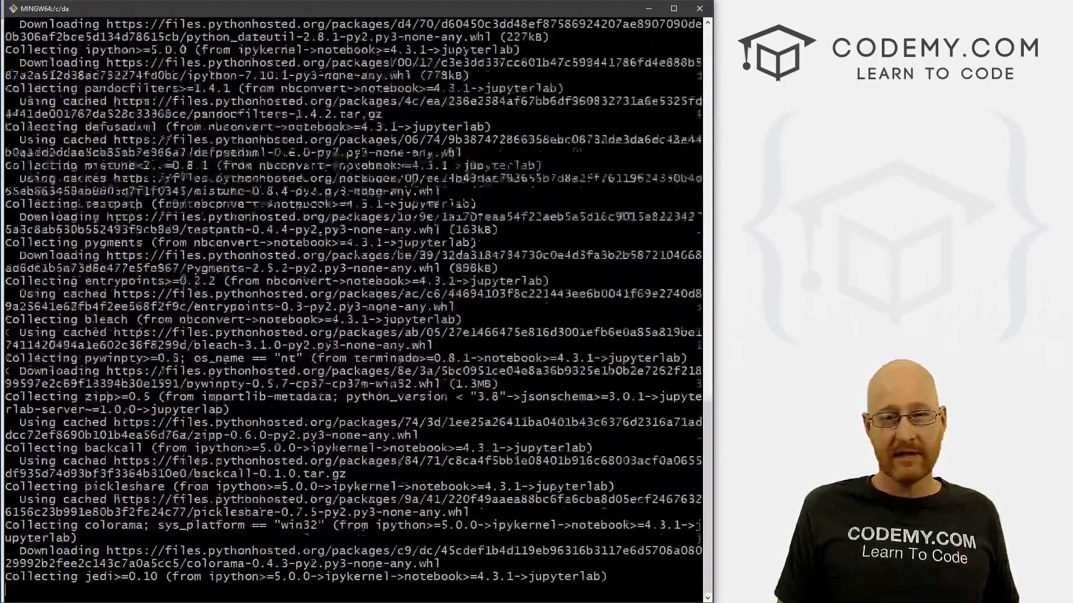
scroll("down", 3)
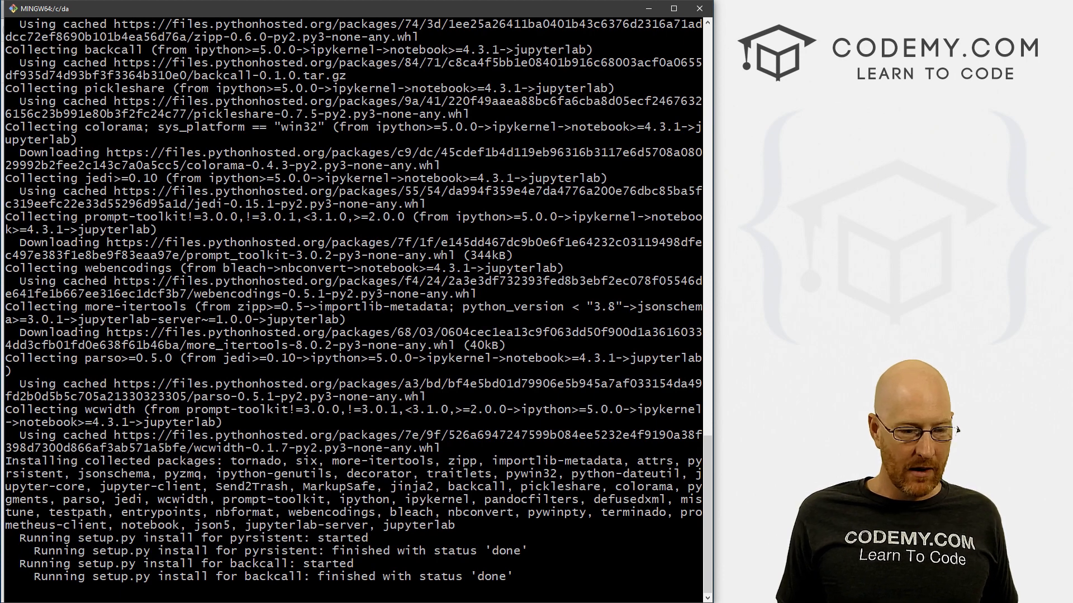
scroll("down", 3)
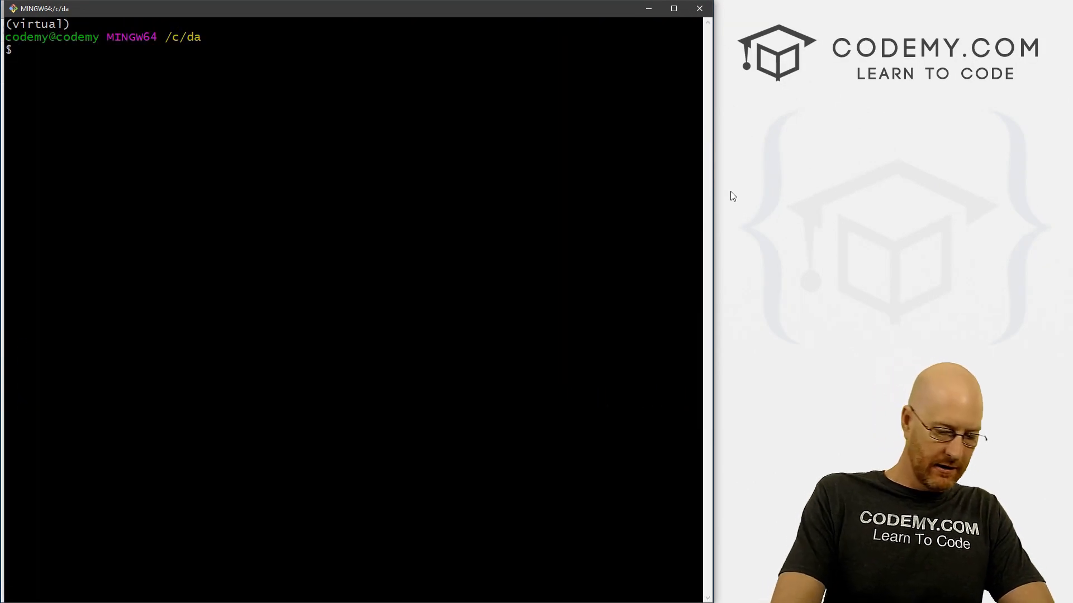
Run 'pip freeze', then install numpy with pip.
type("pip freeze")
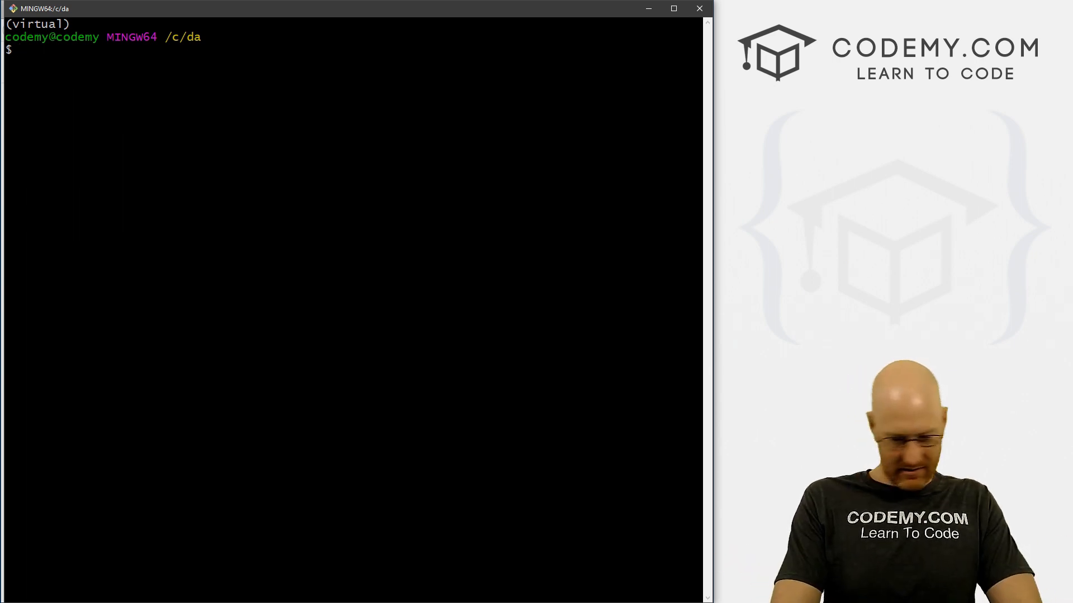
type("pip install n")
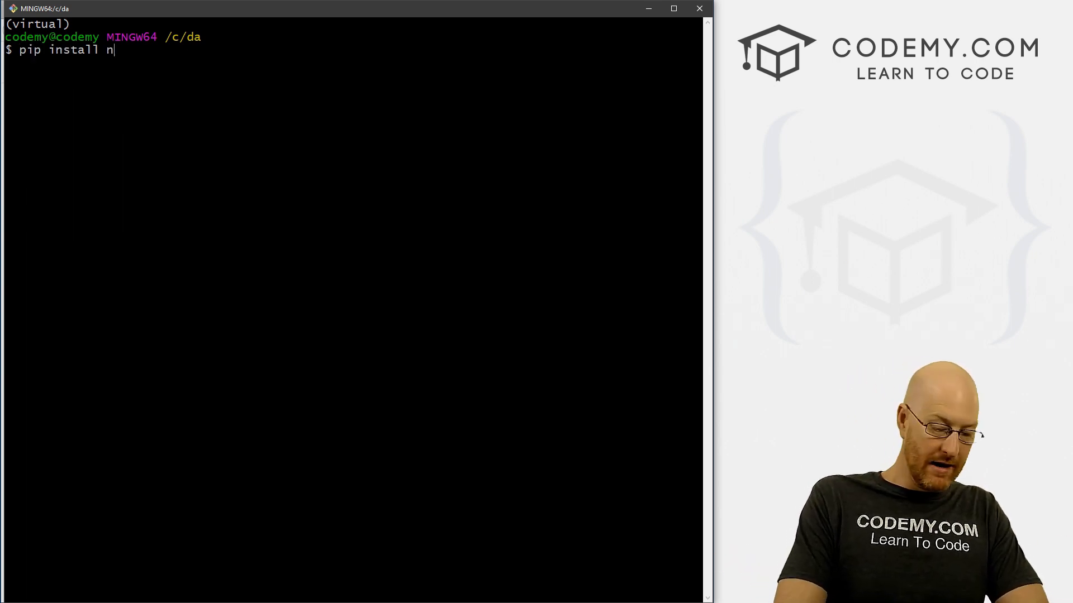
type("umo")
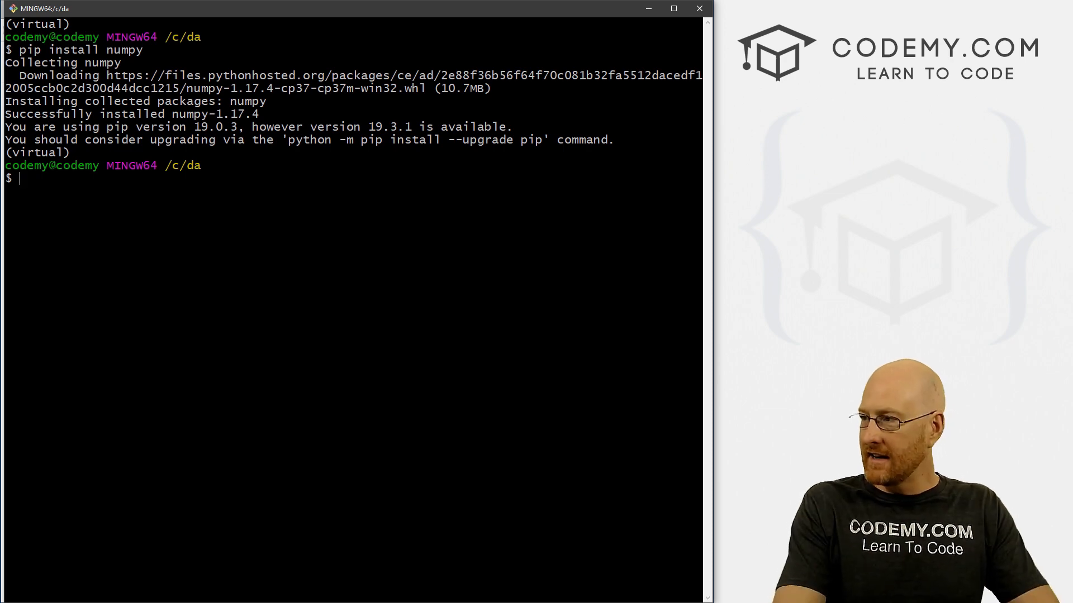
Install matplotlib, pandas and scikit-learn with pip in the virtual environment.
type("pip install mat")
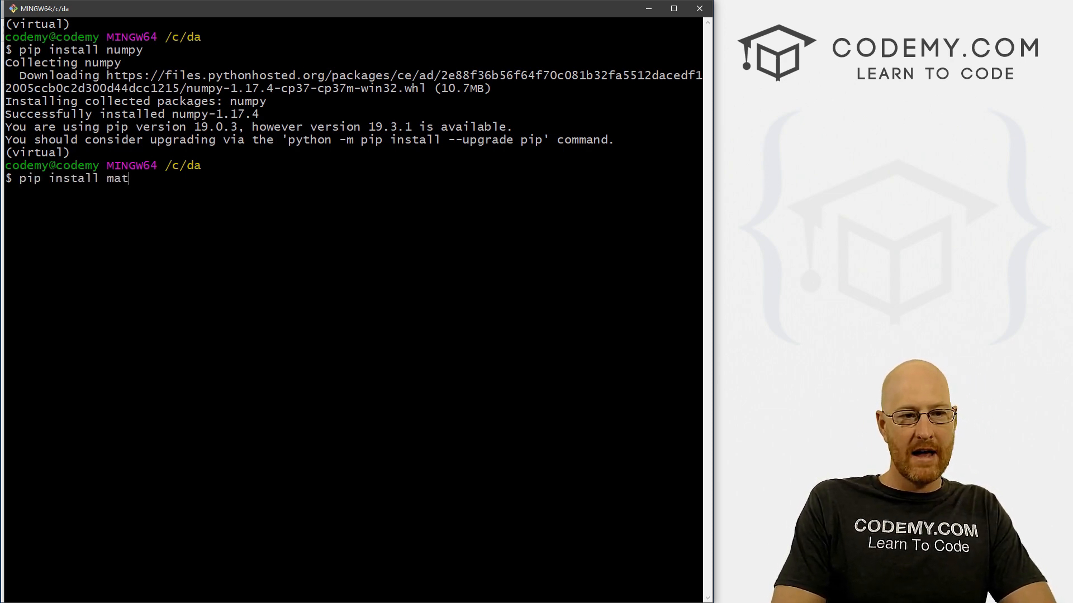
type("plotlib")
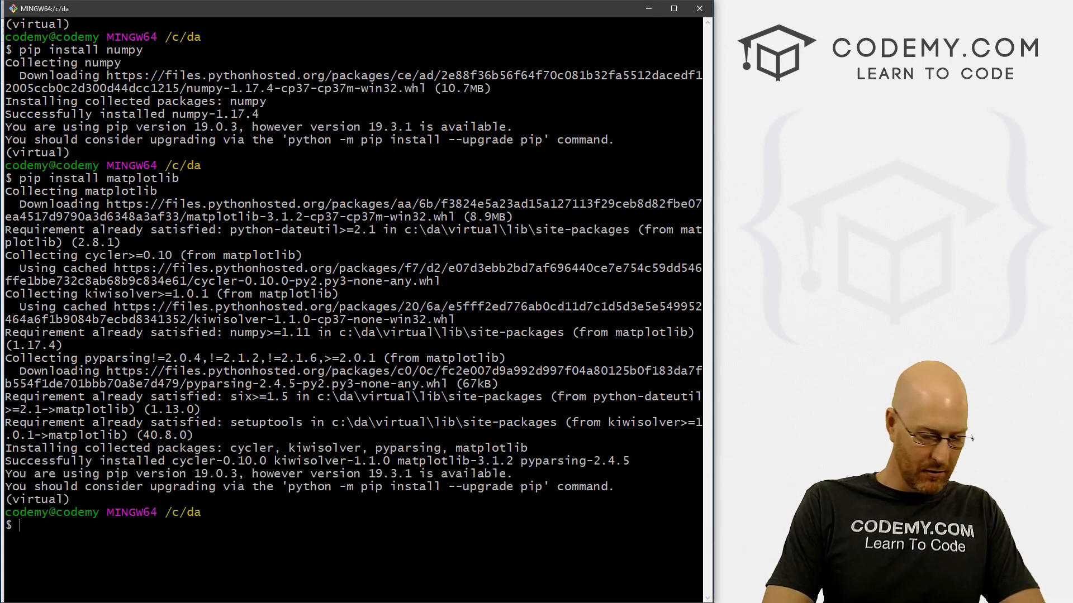
type("pip install")
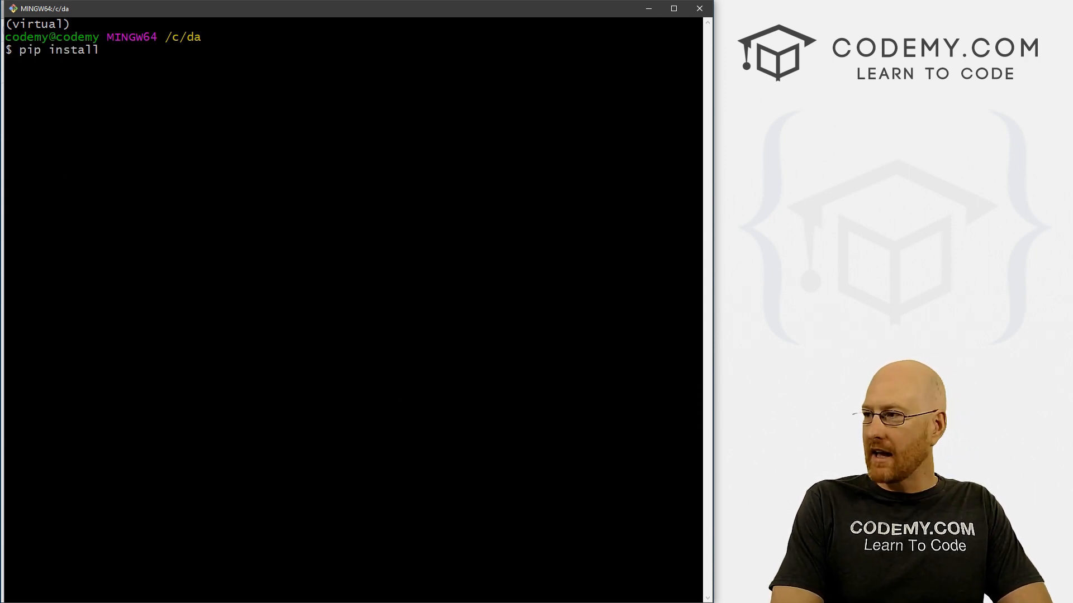
type("pandas")
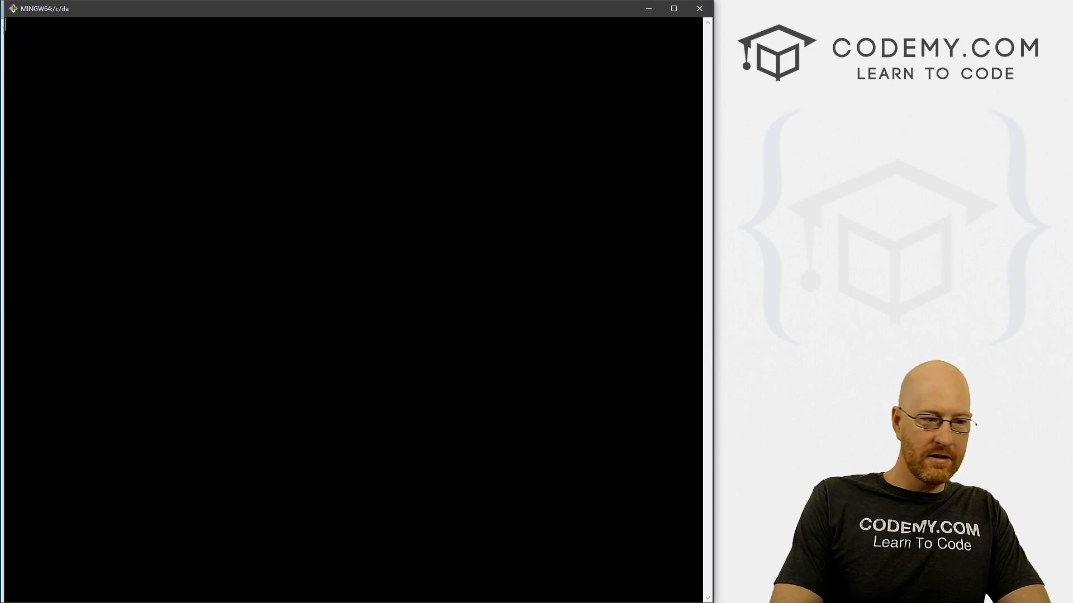
type("pip i")
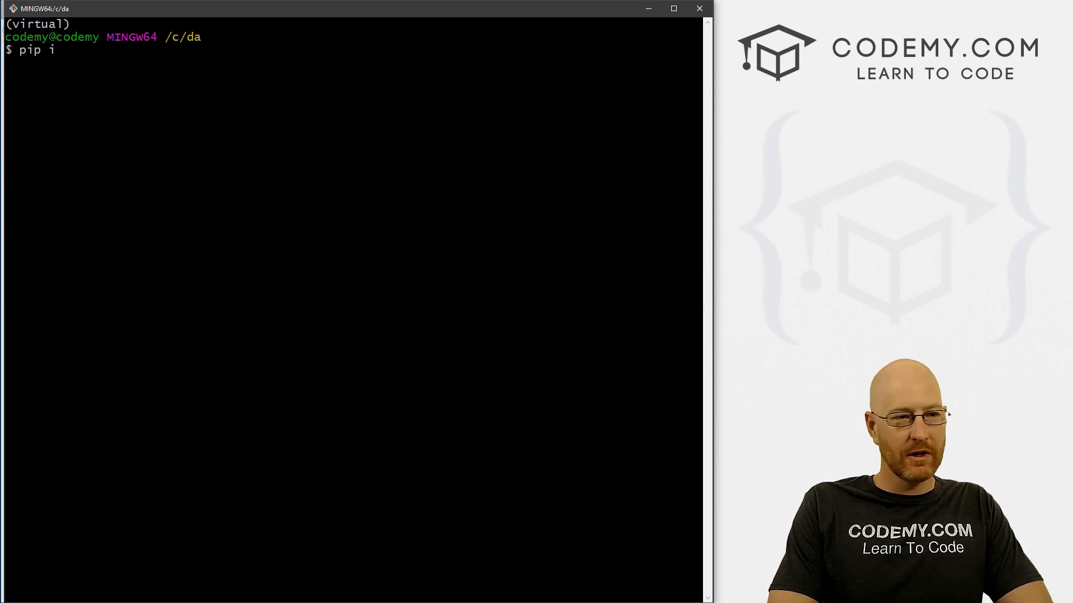
type("nsta")
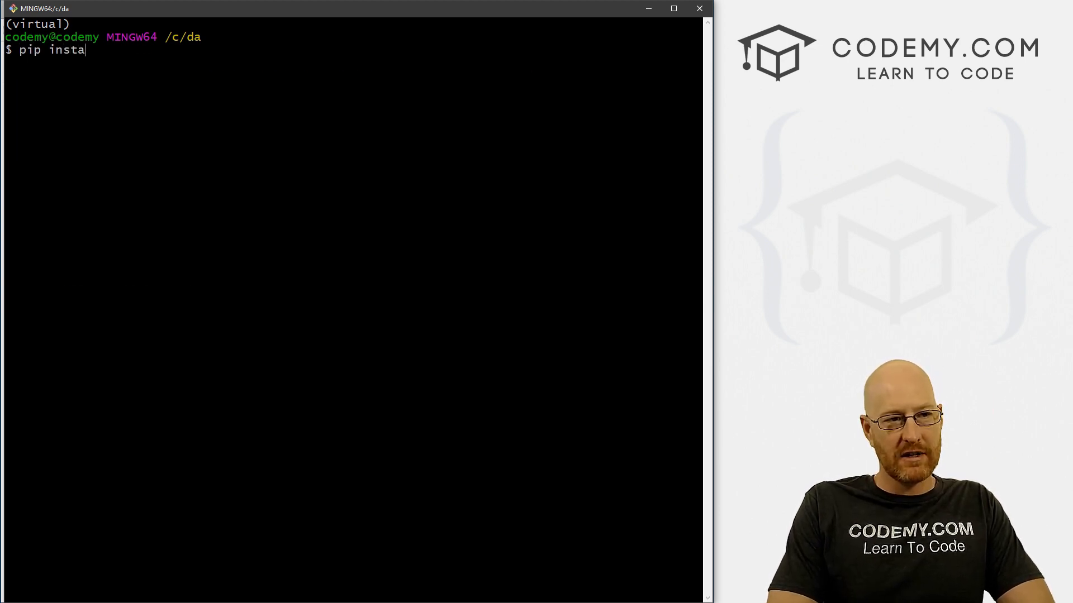
type("ll scio")
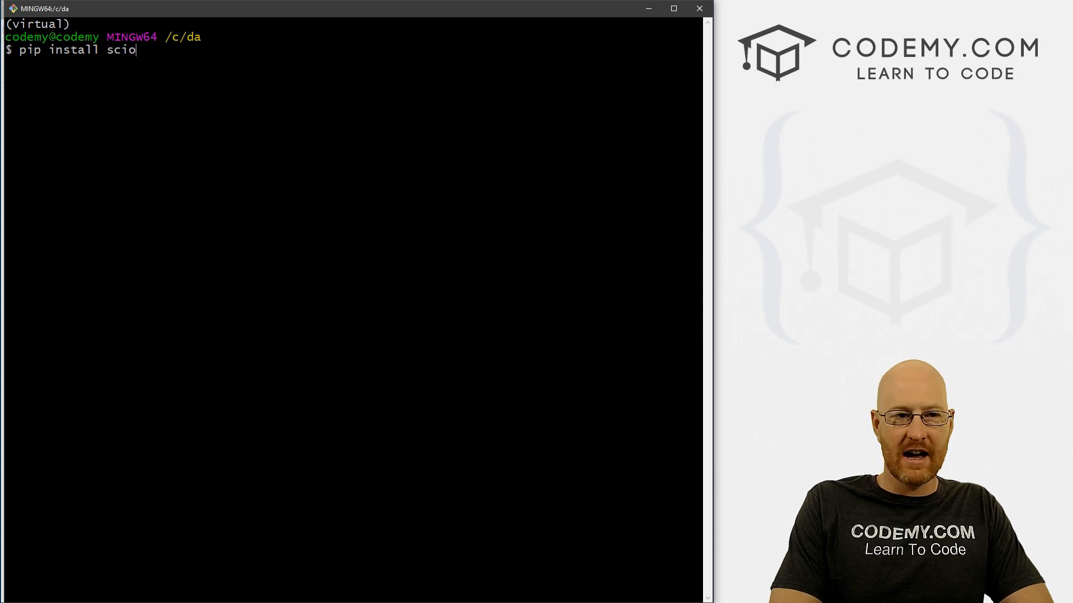
type("kit-learn")
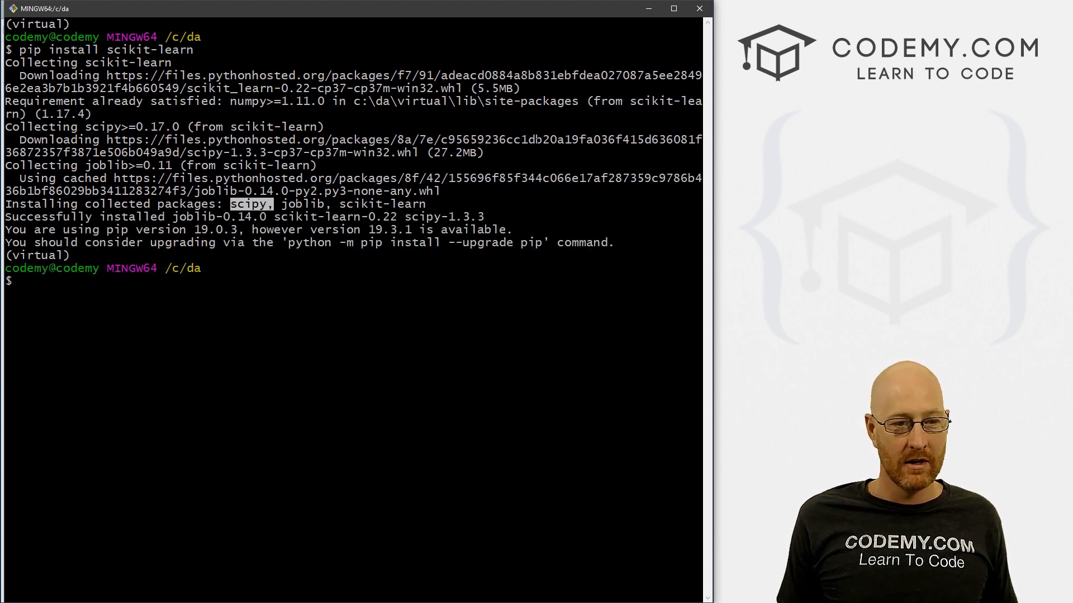
Install seaborn with pip, then clear the terminal.
type("pi")
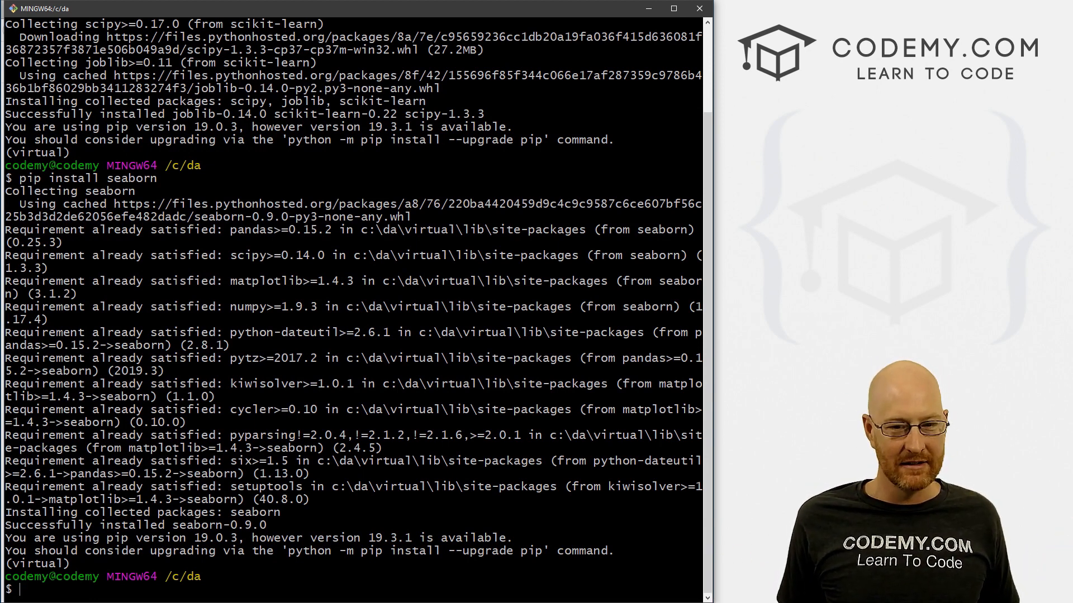
type("cle")
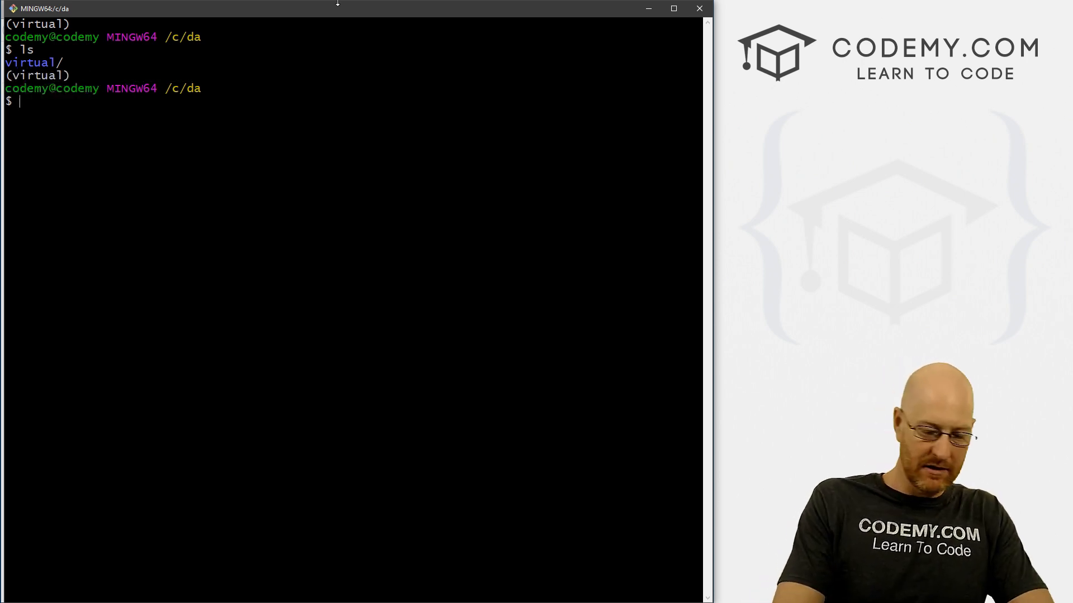
Launch the Jupyter Notebook server from the project folder with 'jupyter notebook'.
type("jupty")
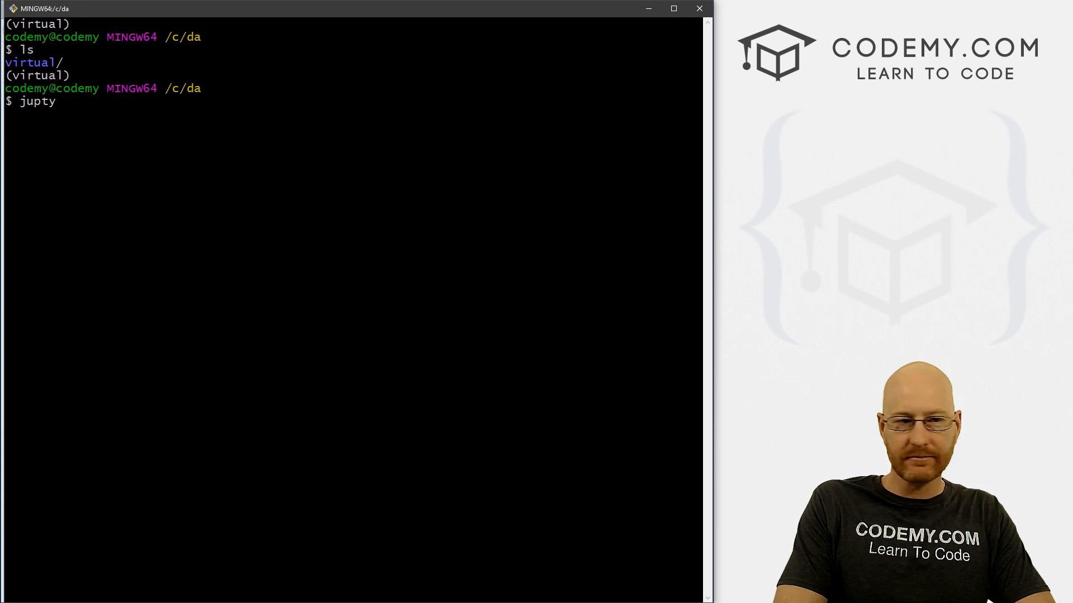
type("yter no")
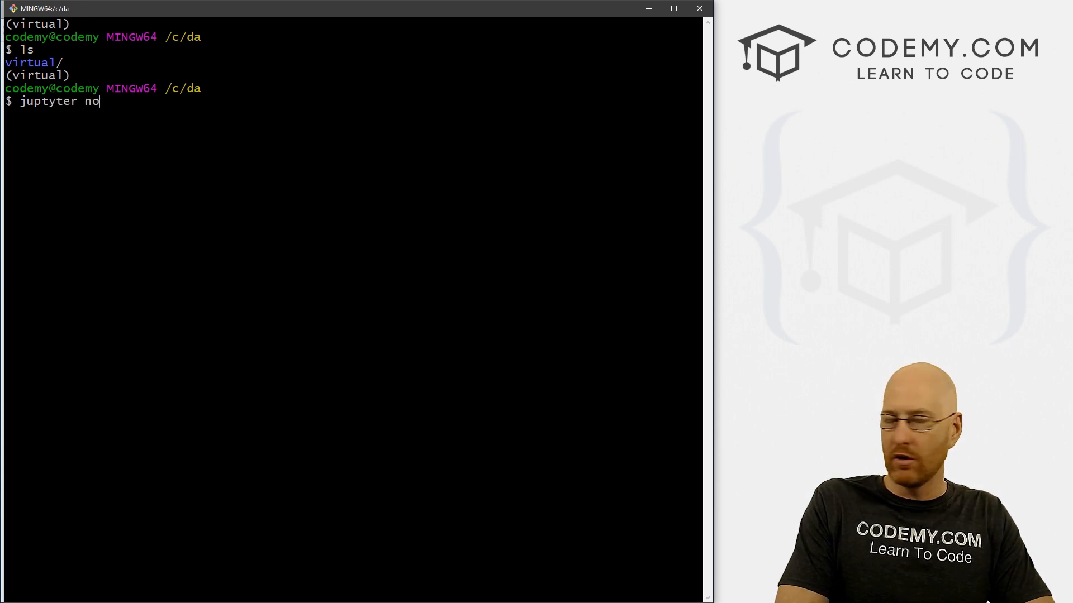
type("tebook")
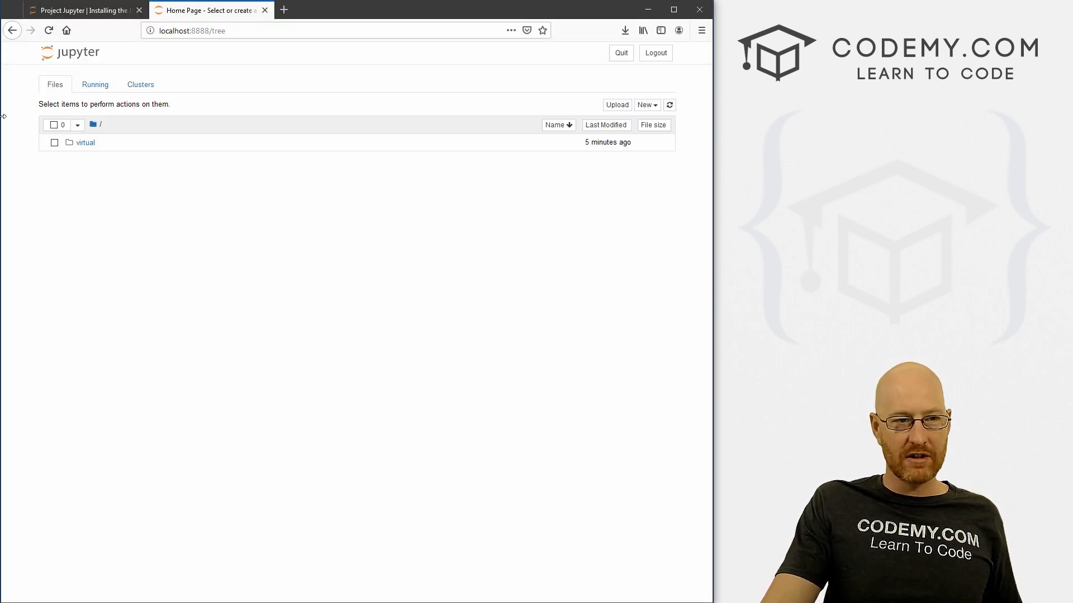
mouse_move(286, 87)
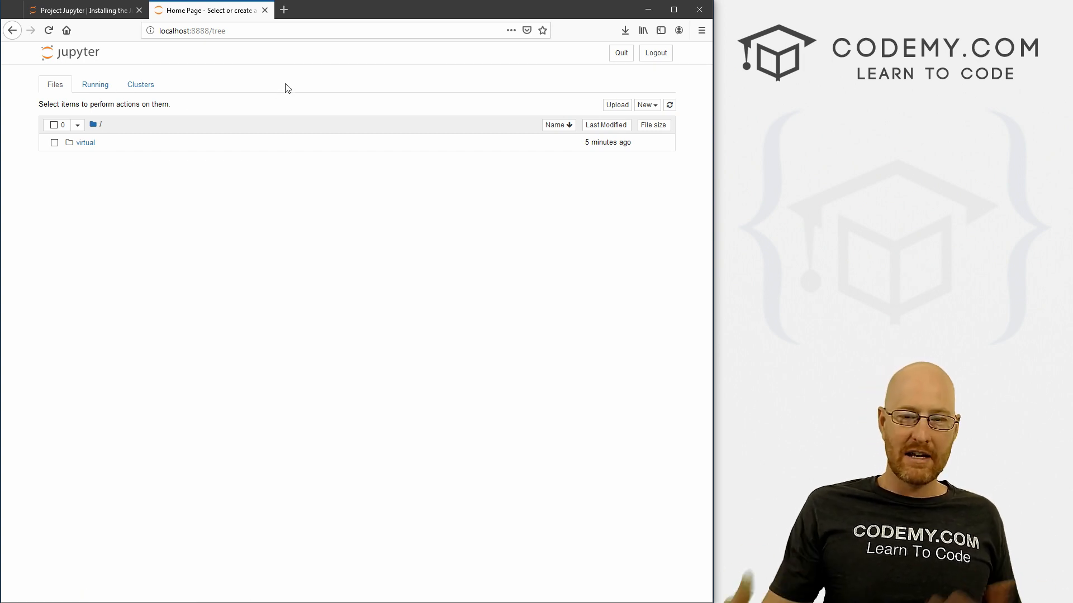
mouse_move(645, 116)
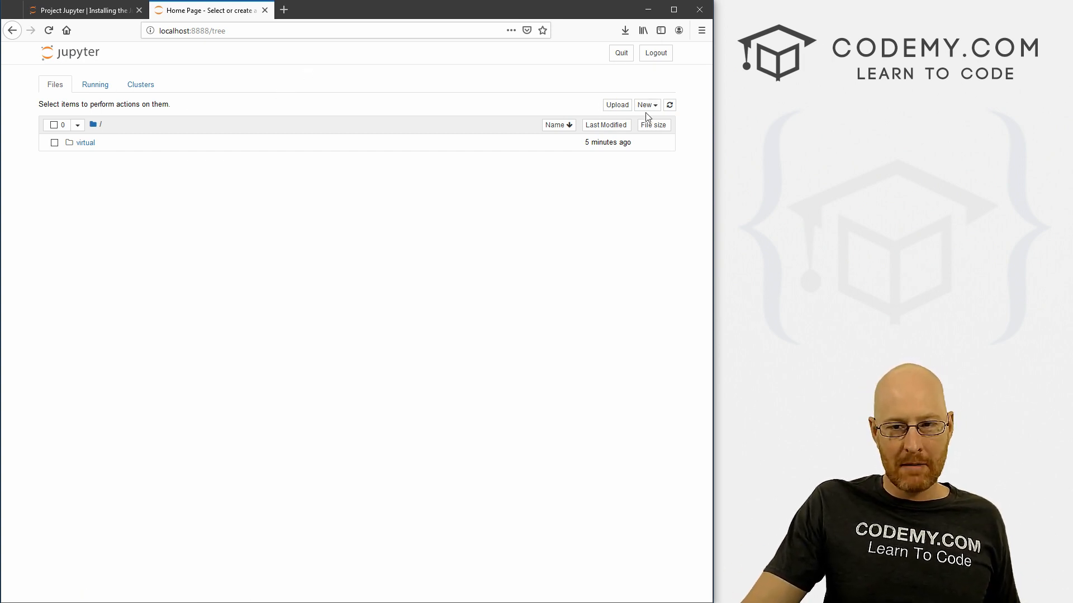
Create a new Python 3 notebook from the home page's New menu.
left_click(645, 104)
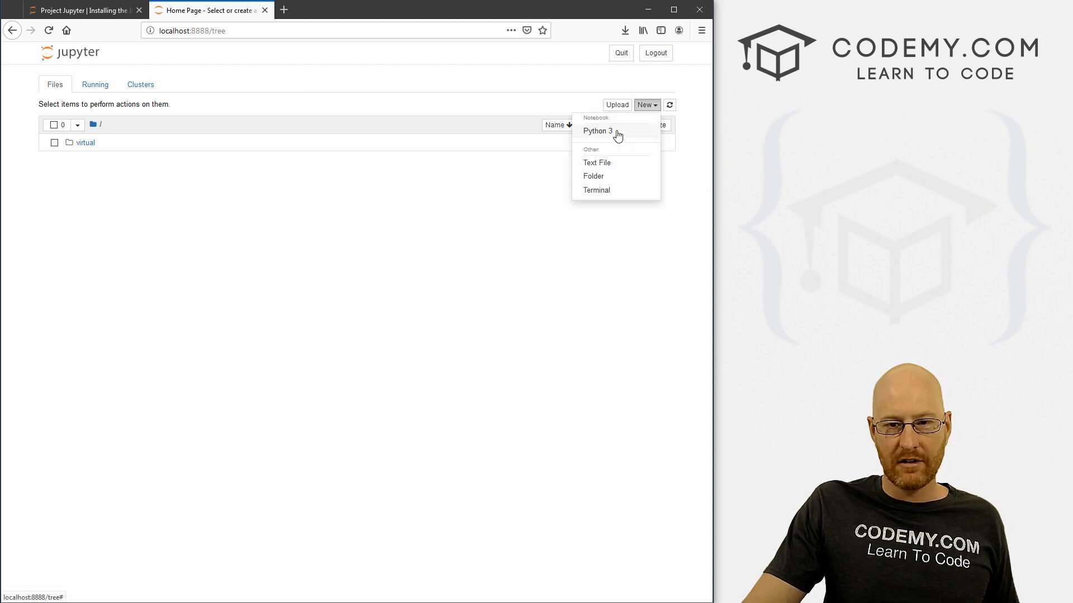
left_click(597, 131)
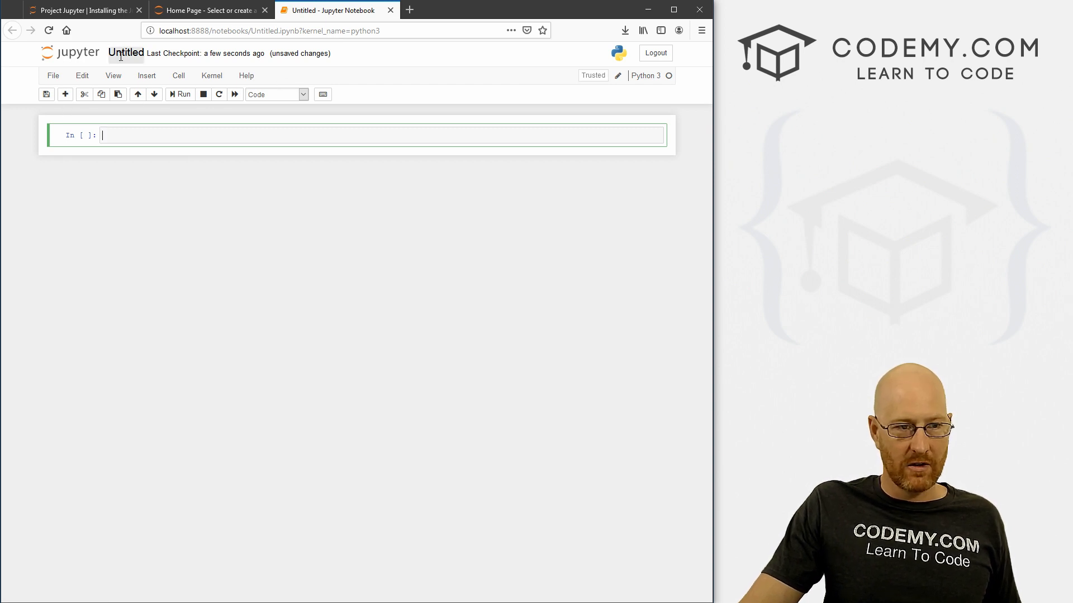
Rename the Untitled notebook to 'testing', dismissing a second rename prompt unchanged.
left_click(125, 53)
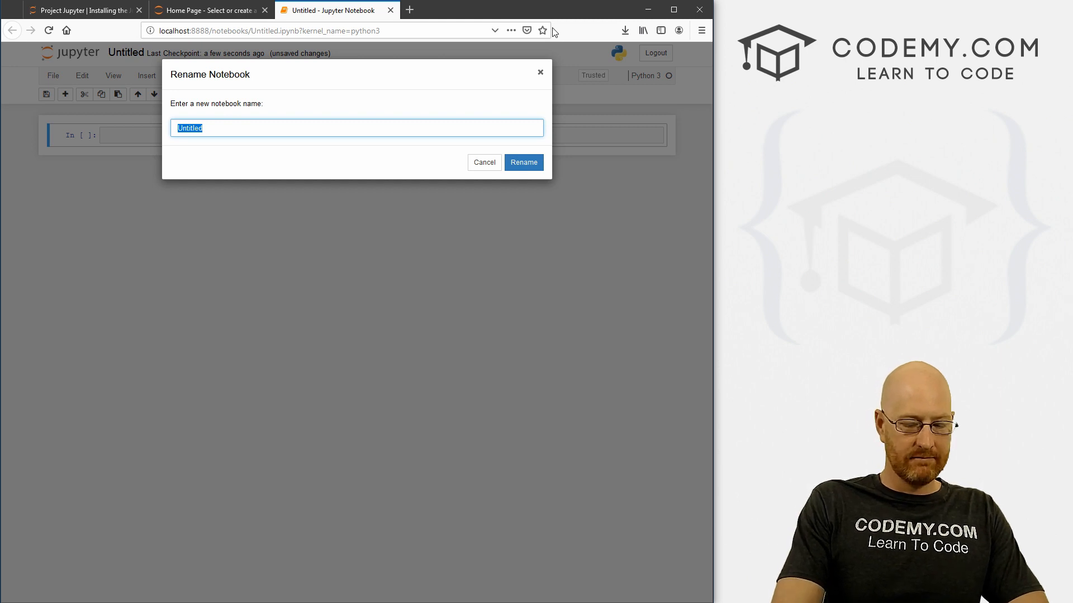
type("testo")
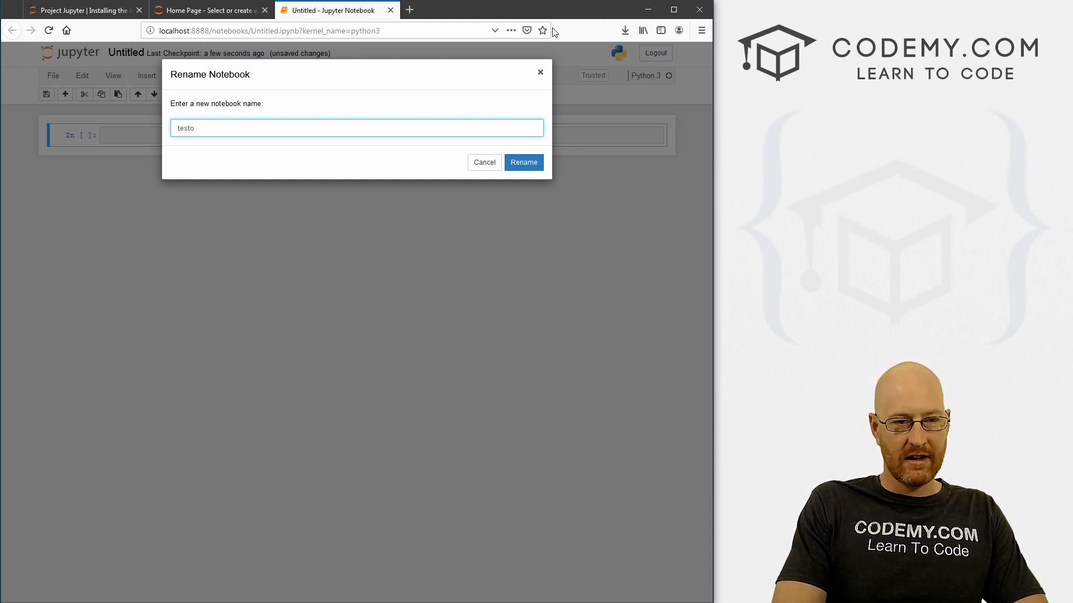
type("i")
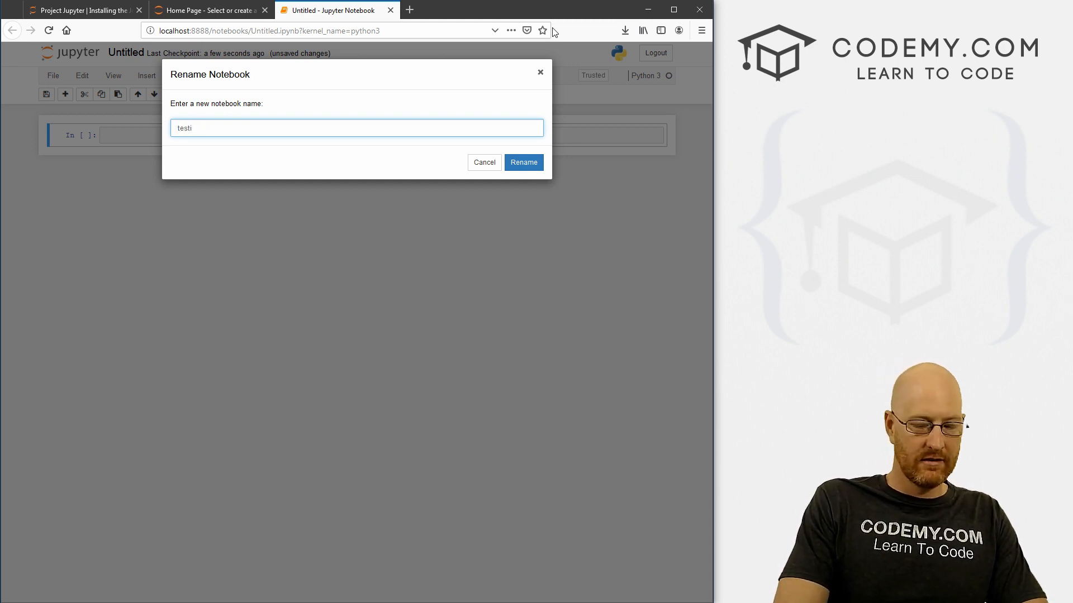
left_click(523, 162)
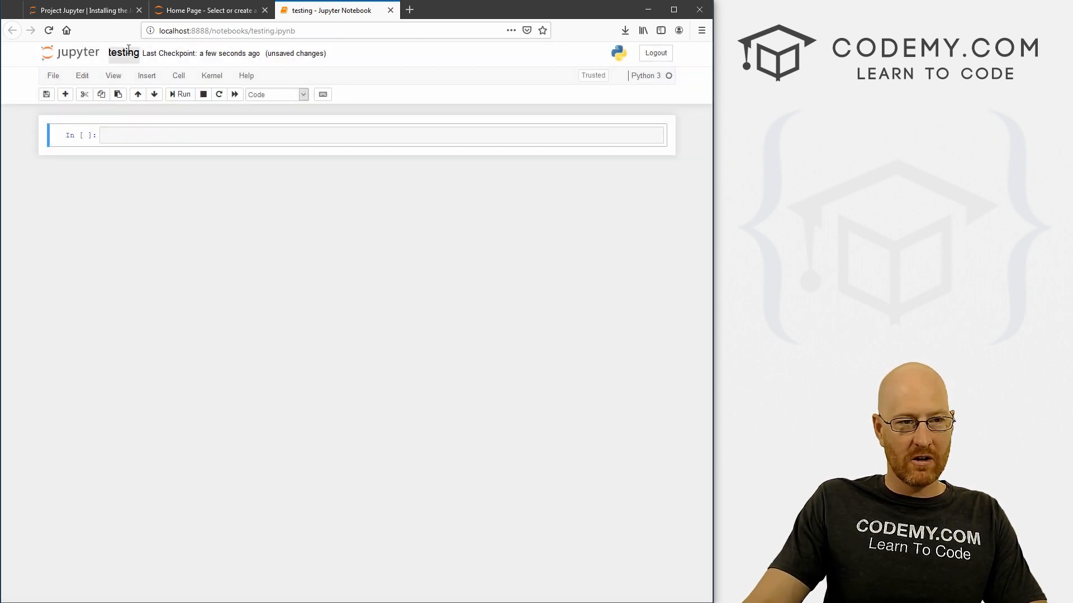
left_click(124, 52)
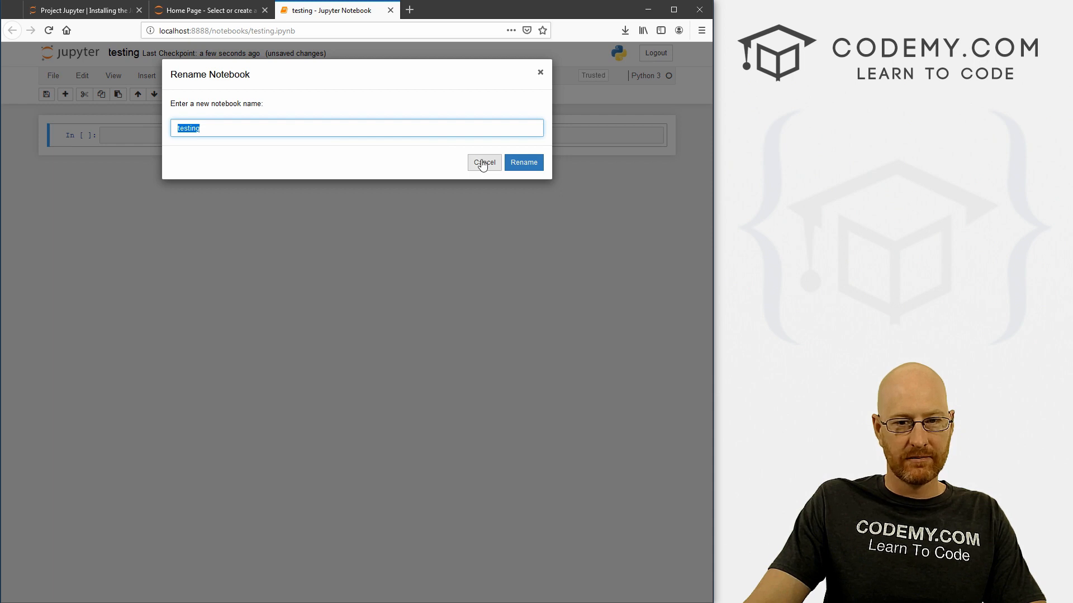
left_click(484, 162)
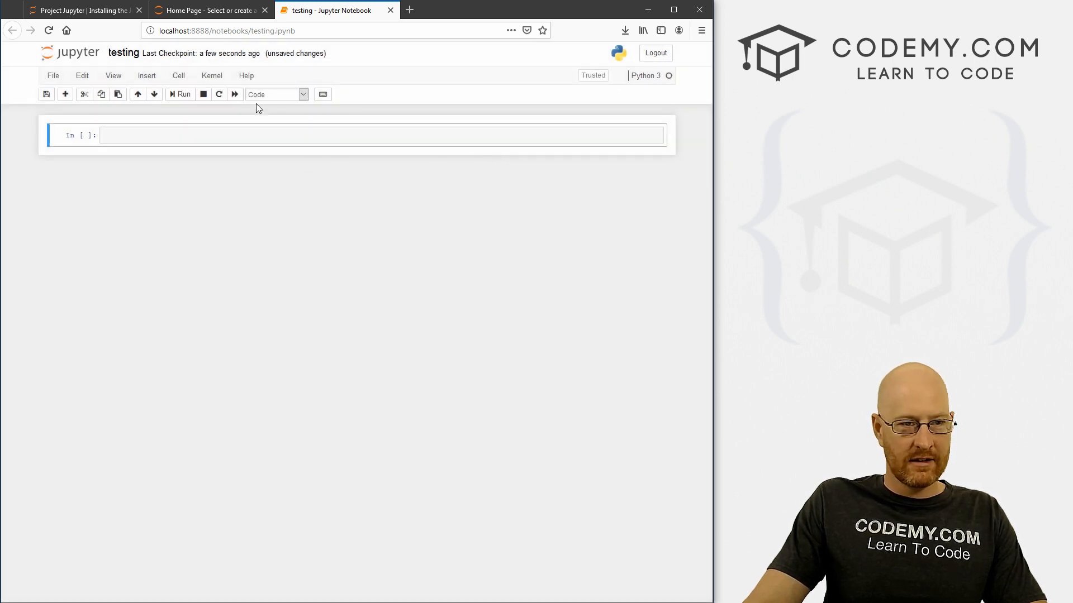
left_click(53, 75)
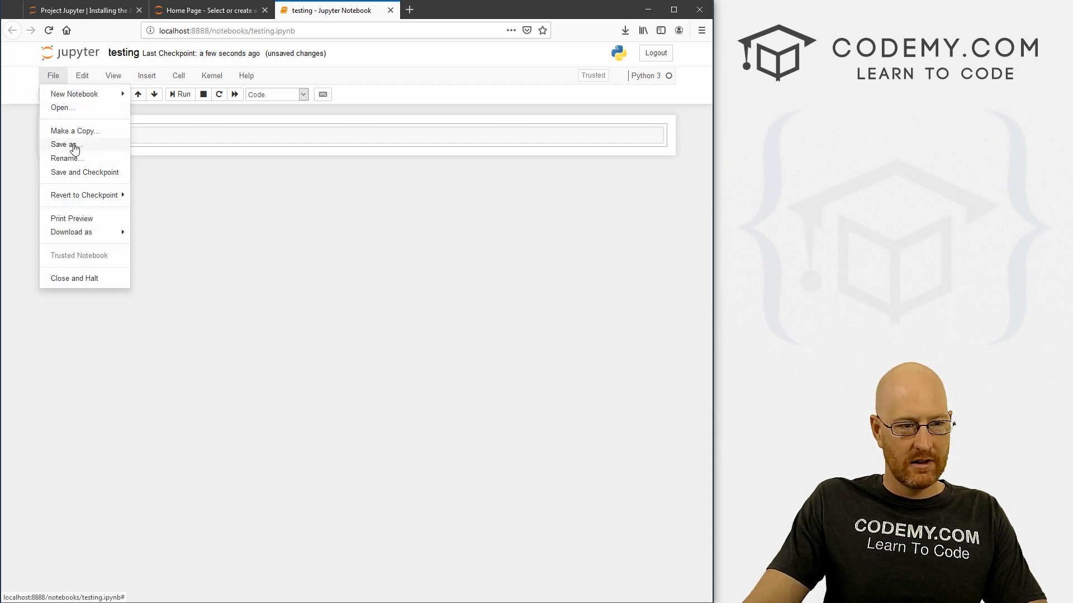
left_click(65, 144)
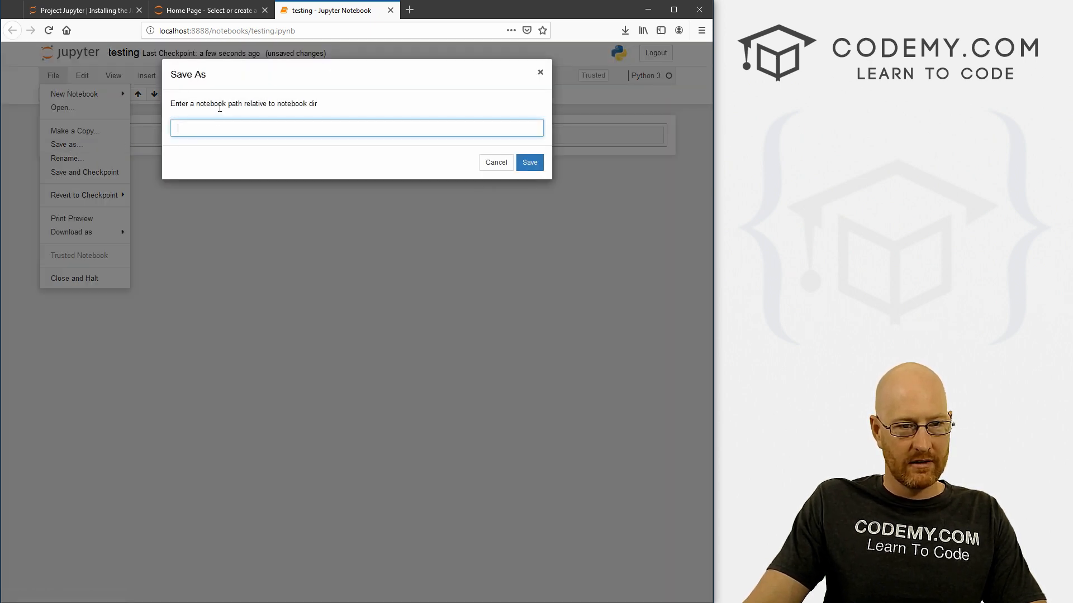
left_click(494, 162)
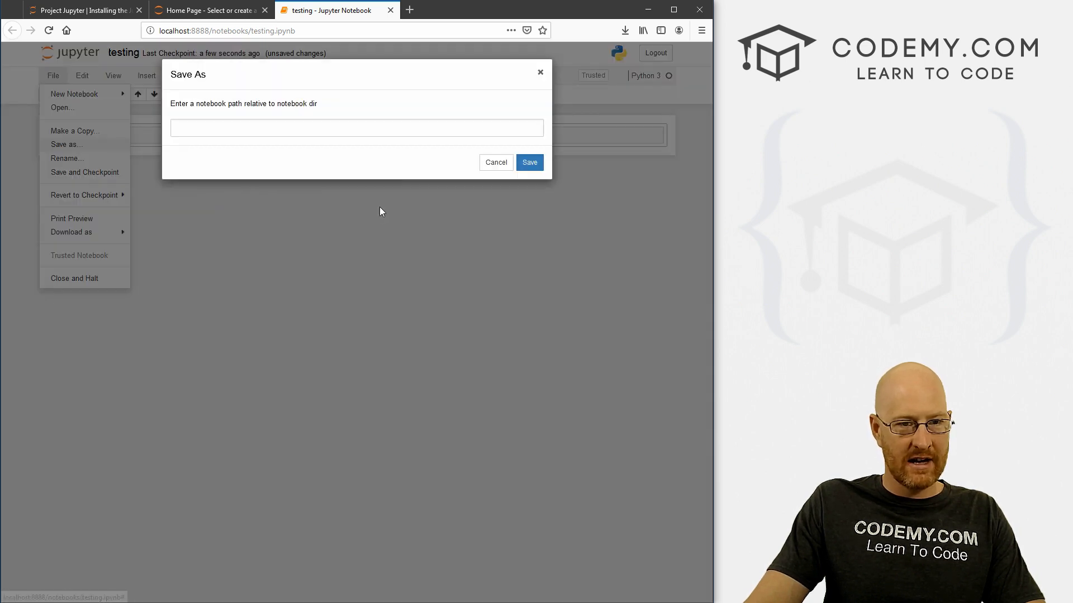
type("testi")
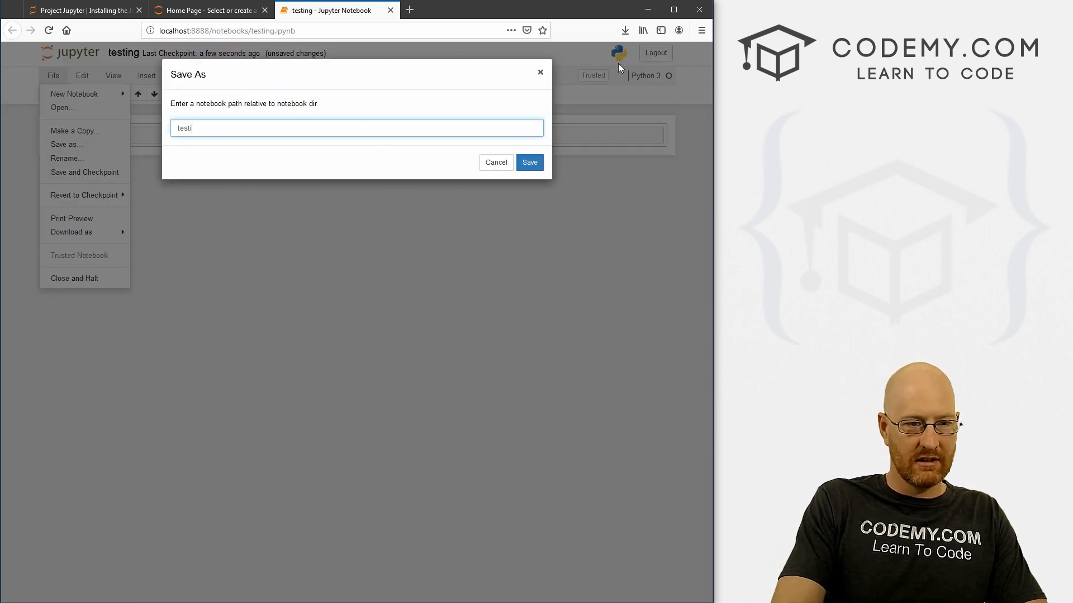
left_click(529, 162)
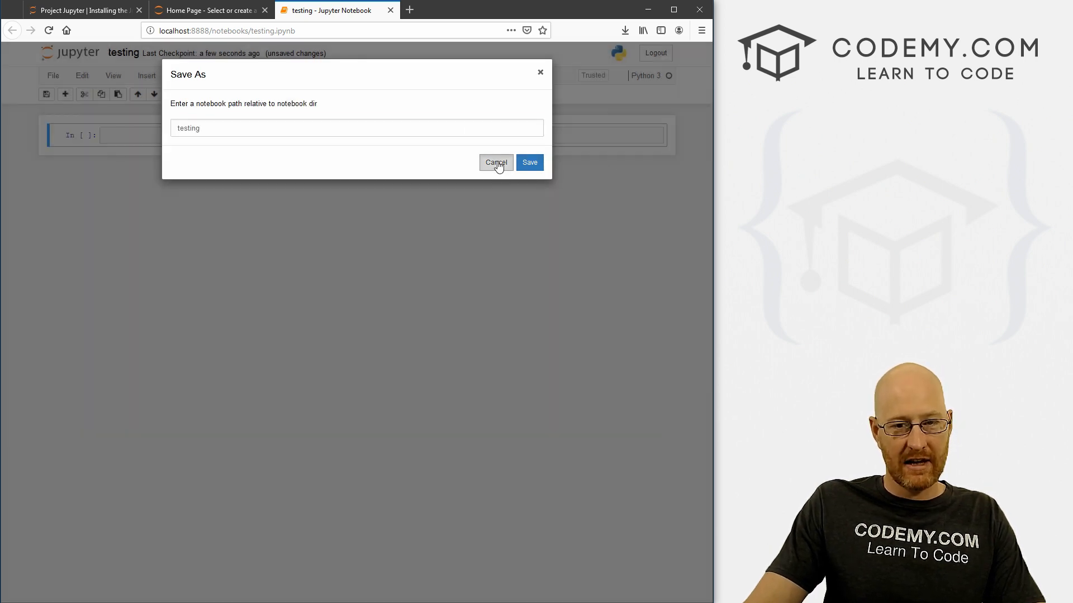
left_click(496, 162)
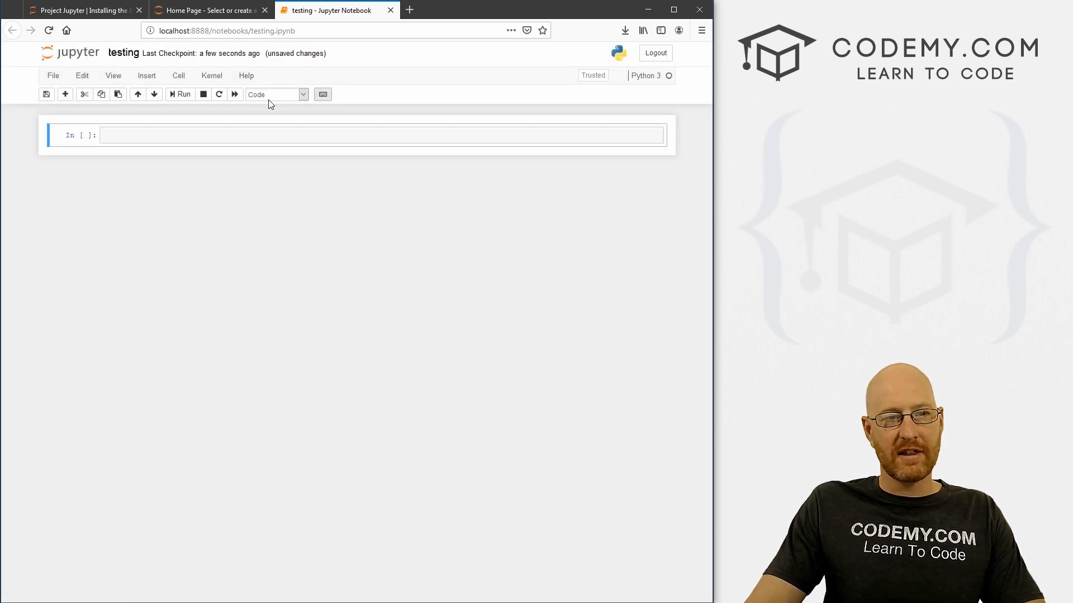
mouse_move(171, 152)
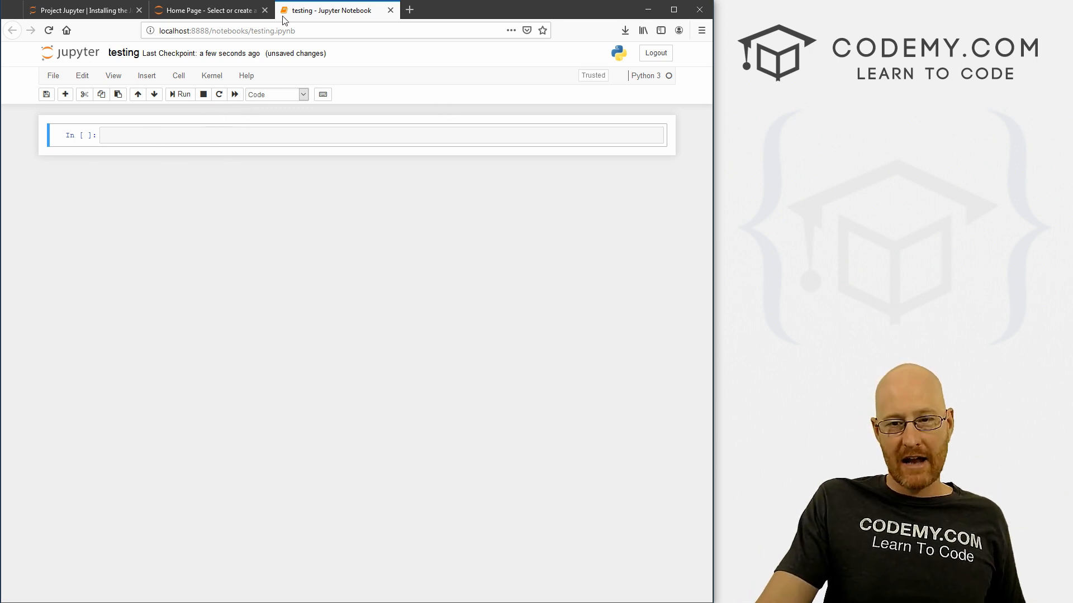
Enter 2+2 in the empty code cell and run it.
left_click(381, 135)
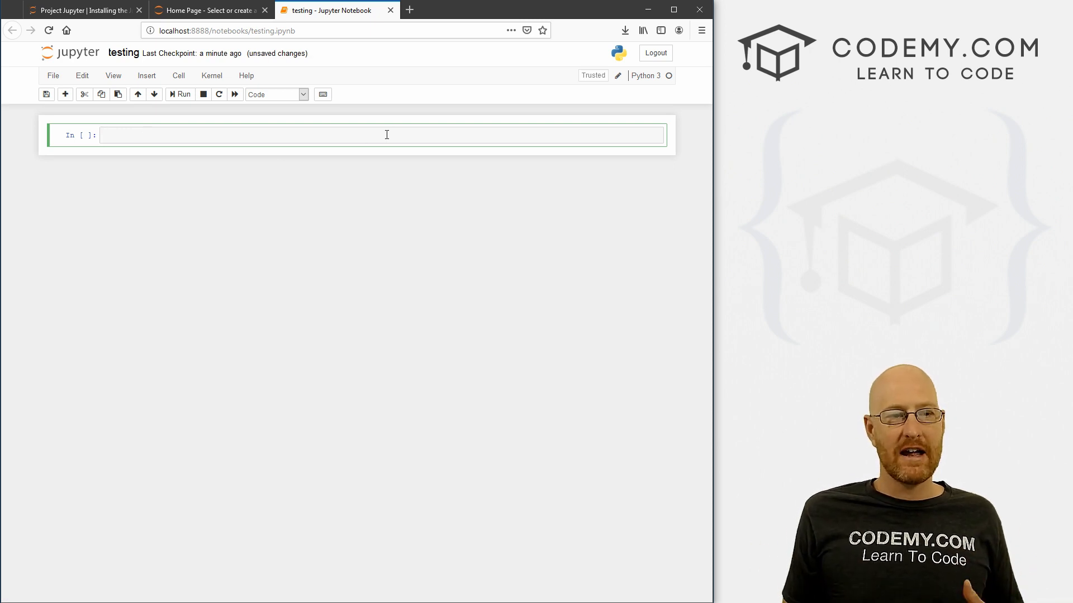
type("2")
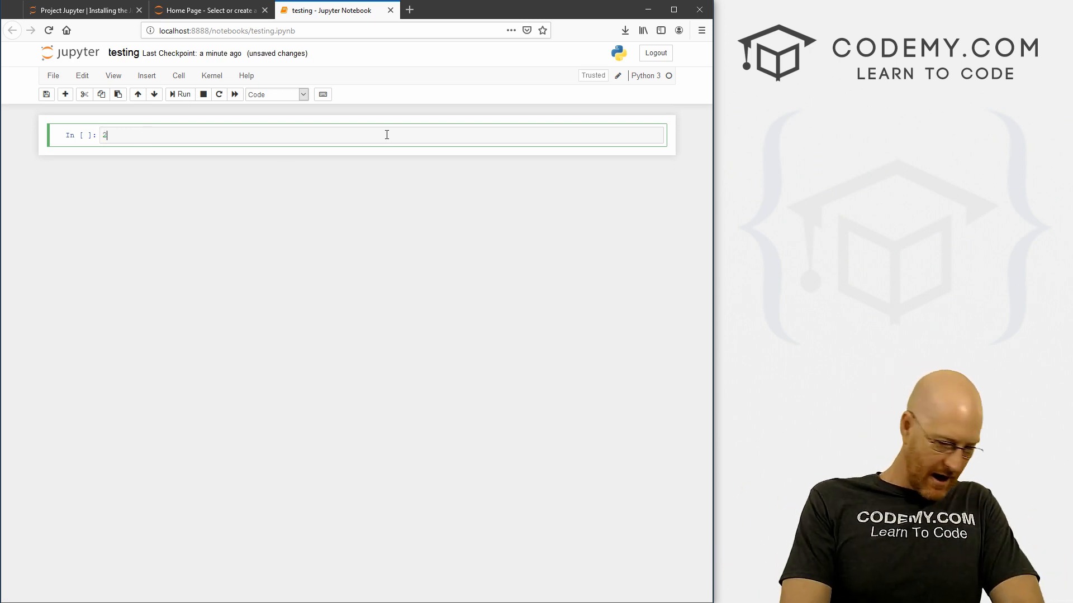
type("+2")
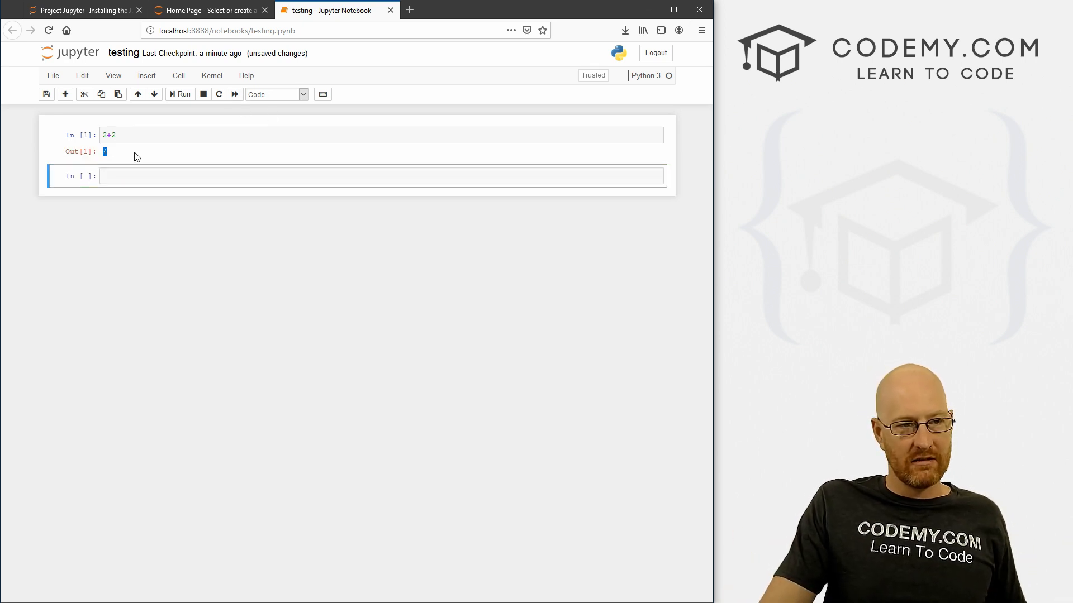
Add and run a print cell, try invalid code, then replace it with 3+2.
type("print(\"John Elder")
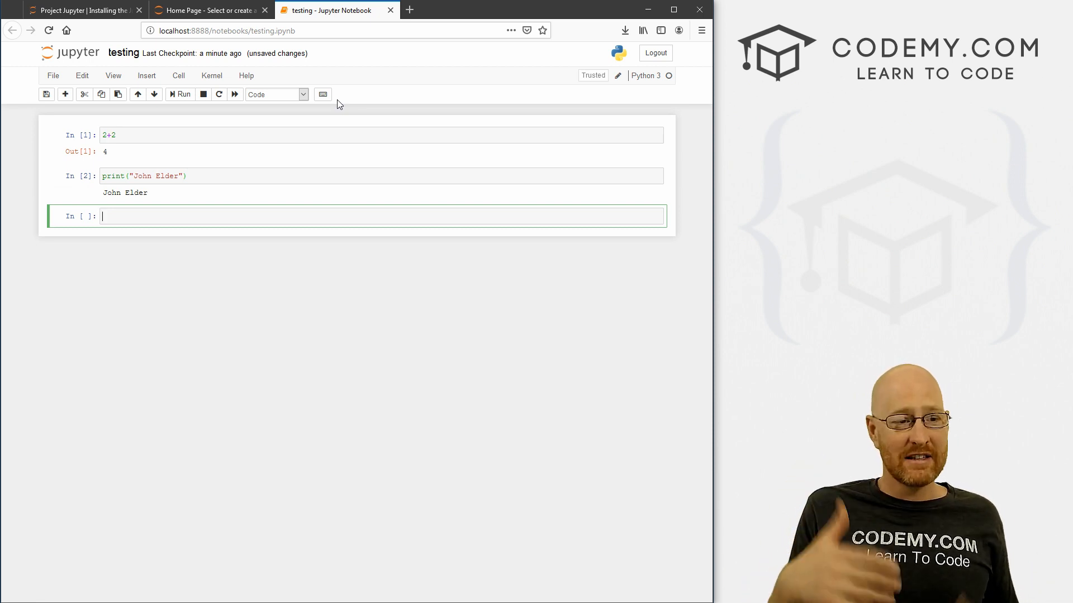
mouse_move(164, 229)
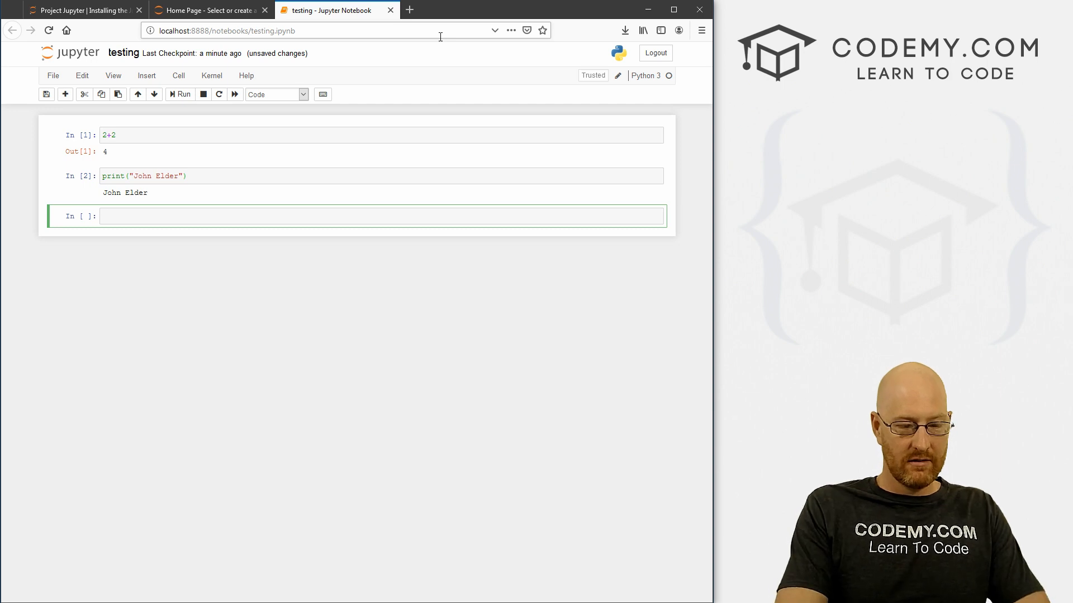
type("kdflsk;sd")
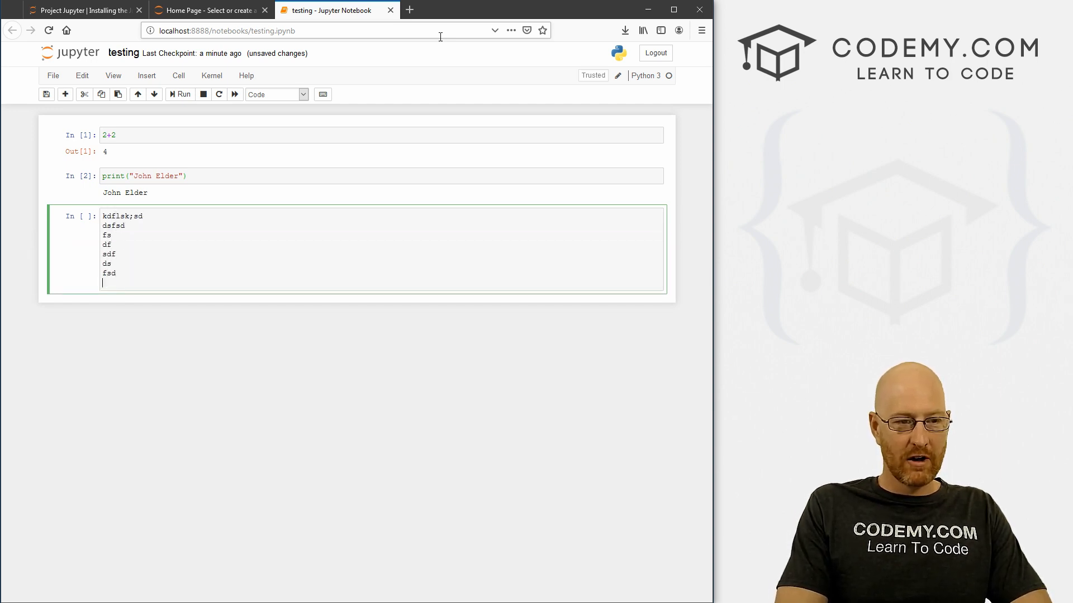
left_click(179, 94)
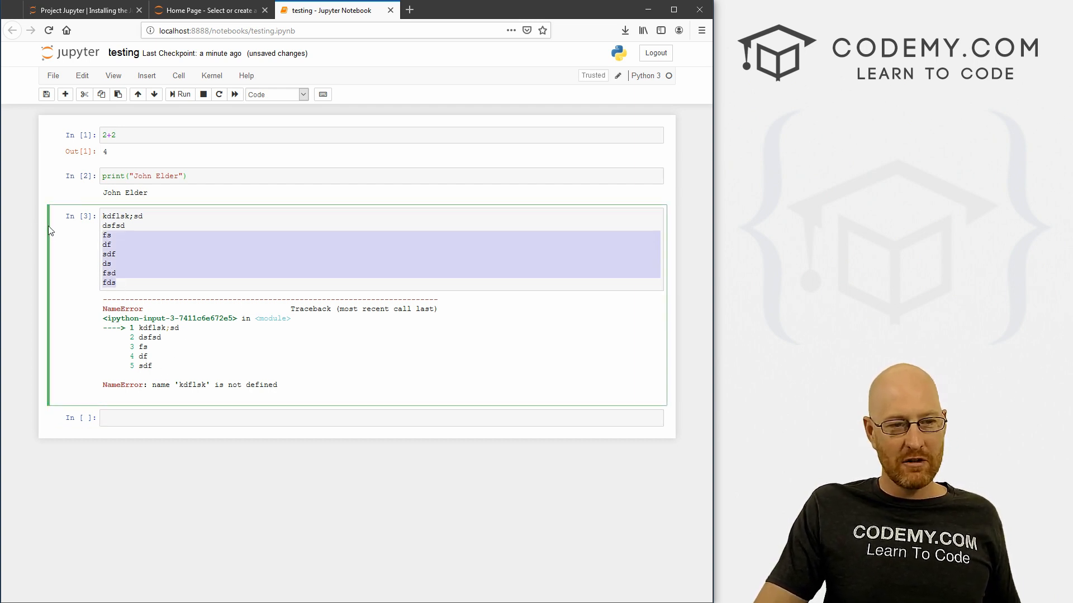
type("3+2")
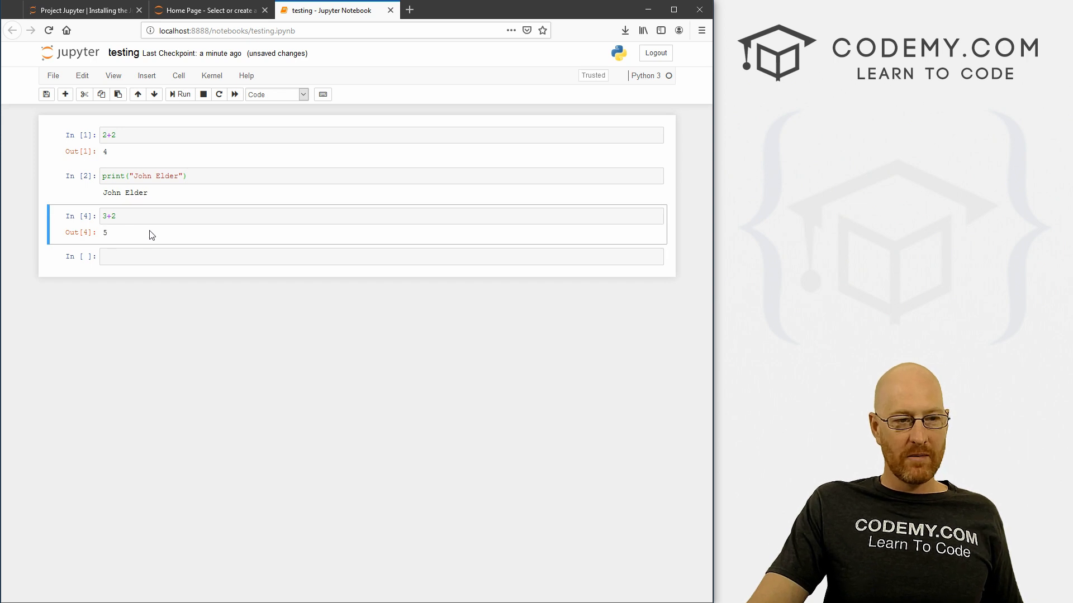
mouse_move(661, 171)
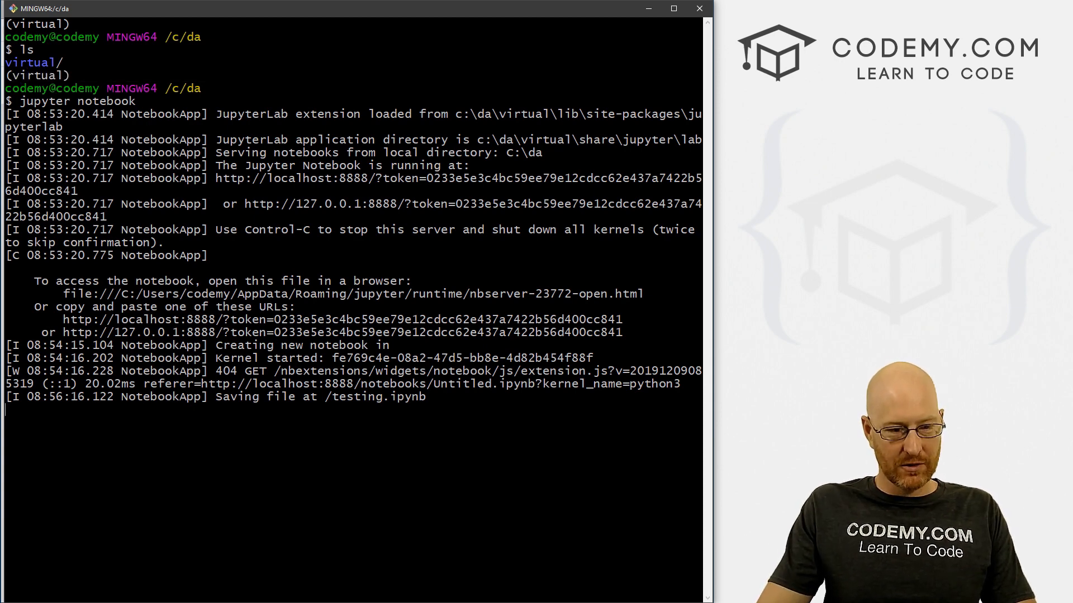
Stop the notebook server, check pip freeze, and enter pip install numpy and jupyterlab.
key("Ctrl+c")
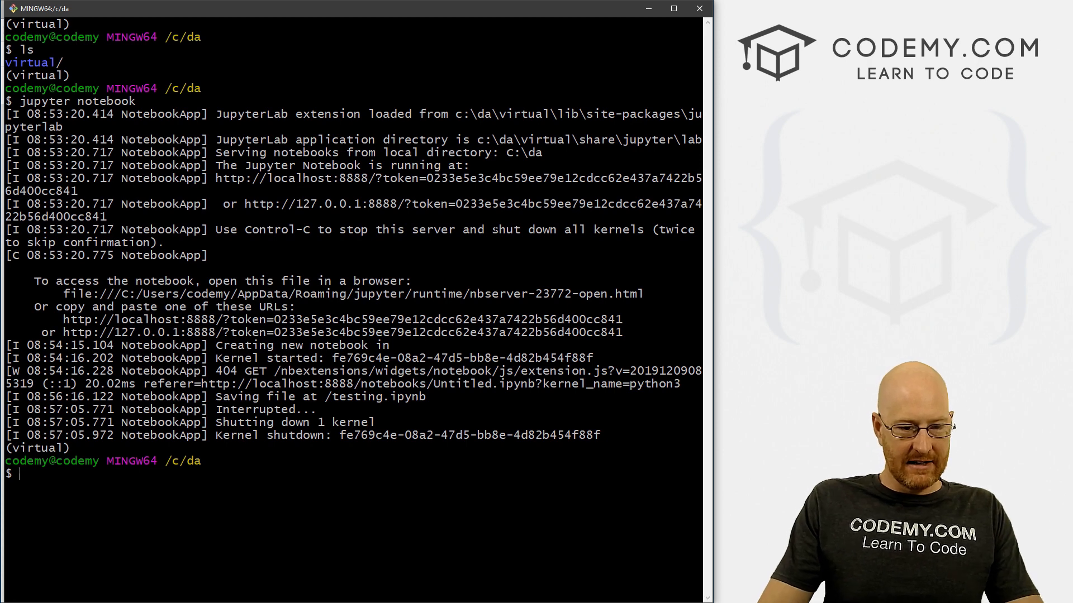
type("clear")
type("deactivate")
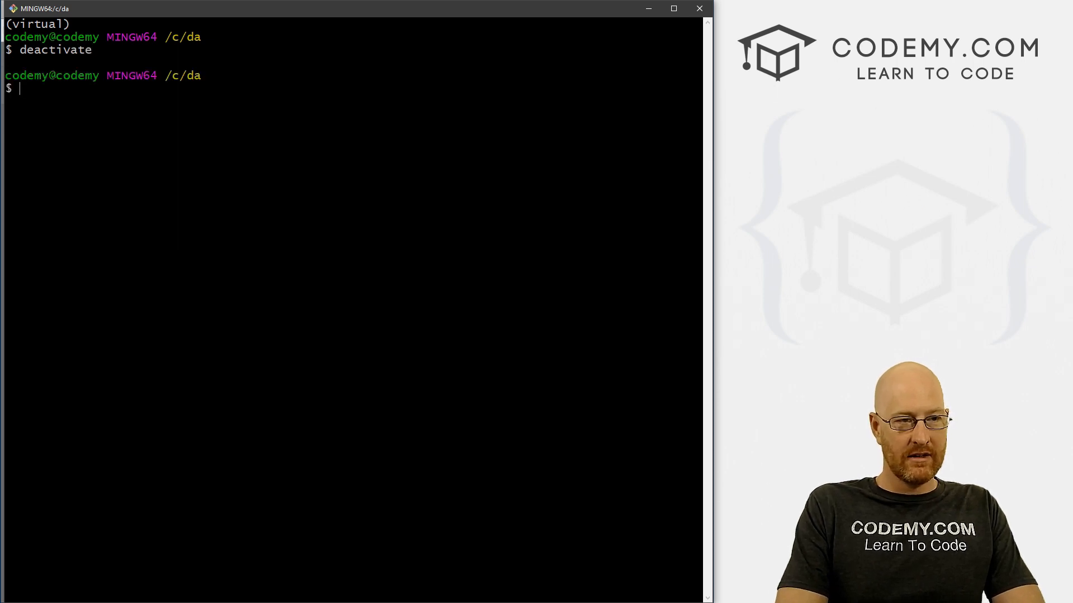
type("pip freeze")
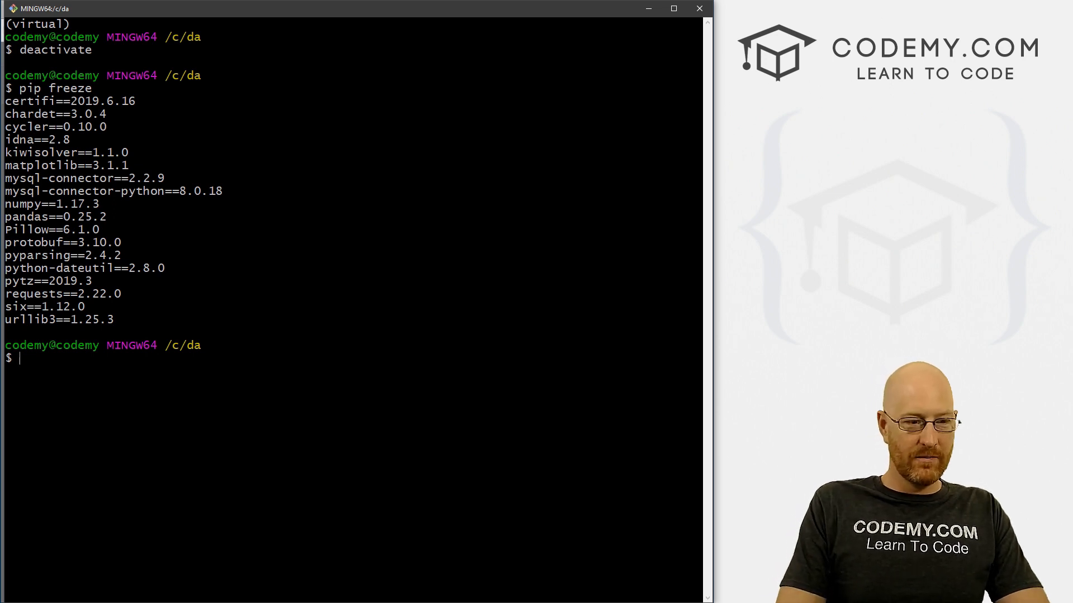
type("clear")
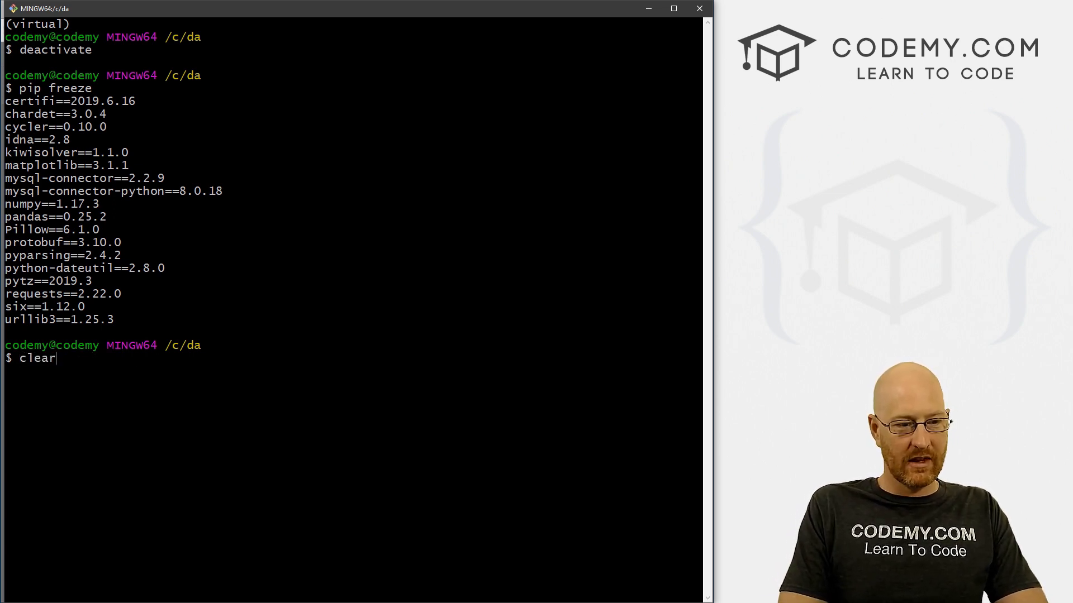
type("pip install numpy")
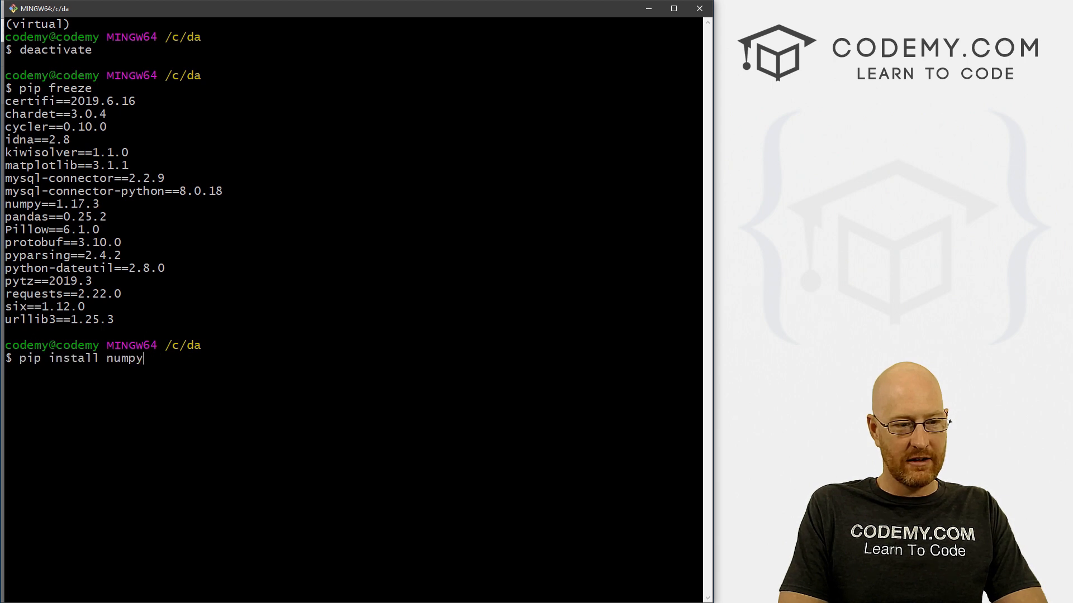
type("jupyterlab")
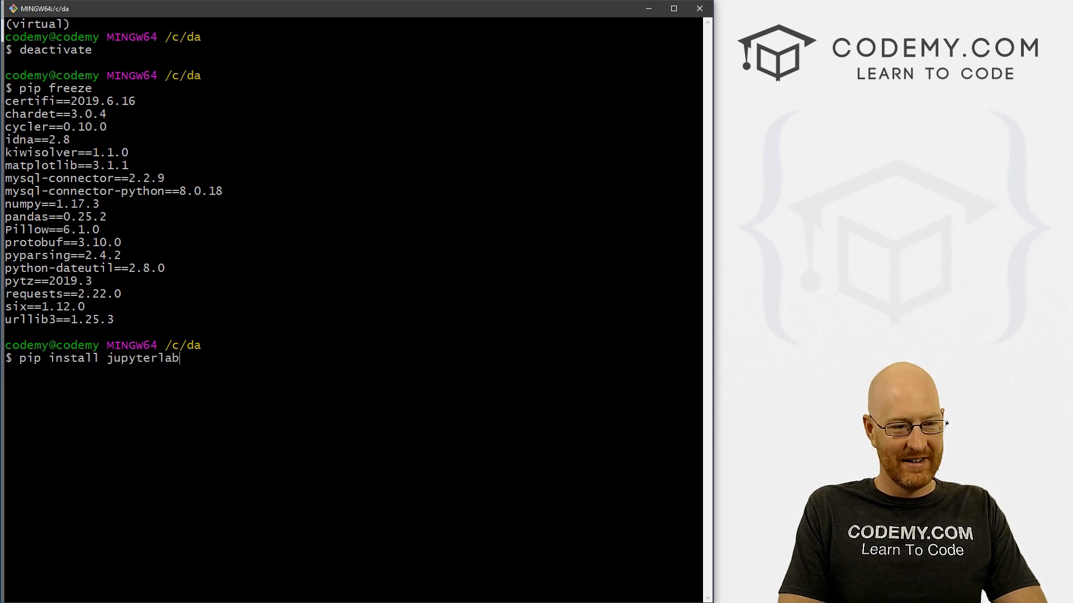
Reactivate virtual/Scripts/activate, list packages with pip freeze, and relaunch jupyter notebook.
type("source virtual/Scripts/activate")
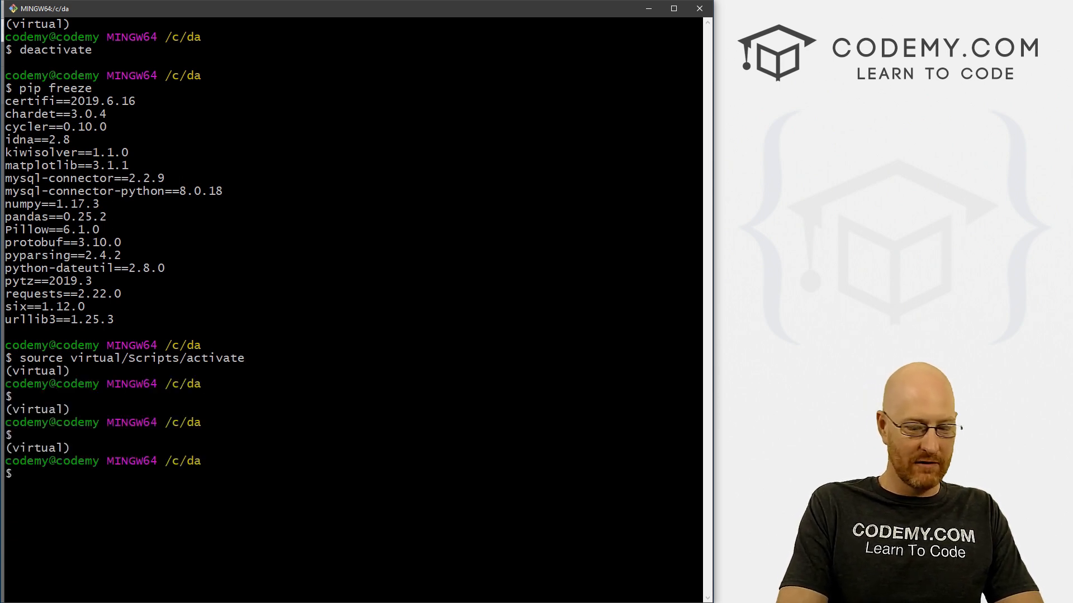
type("pip freeze")
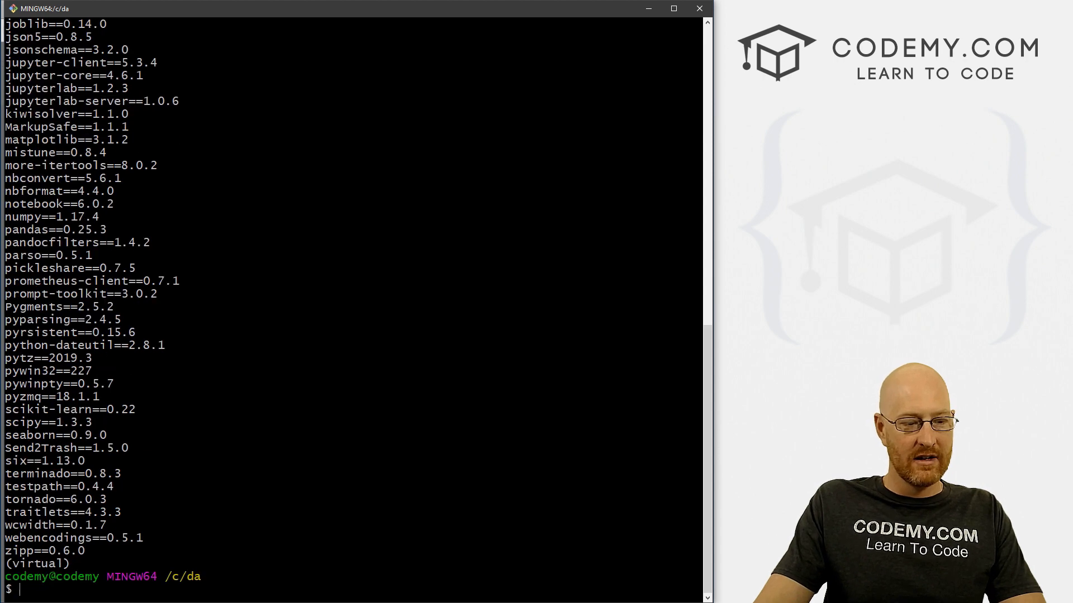
type("jupyte")
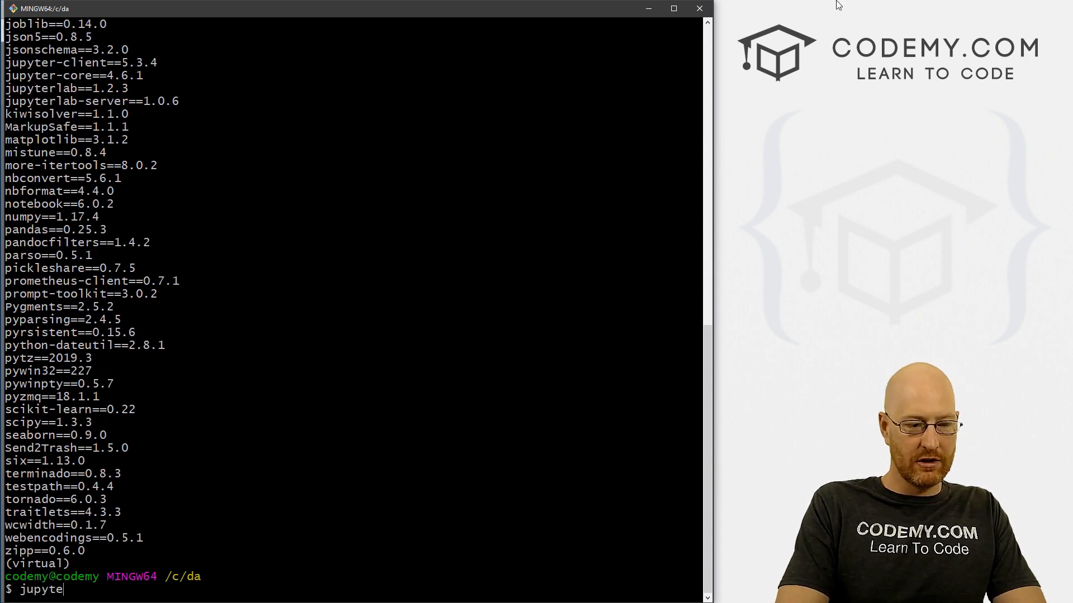
type("r notebook")
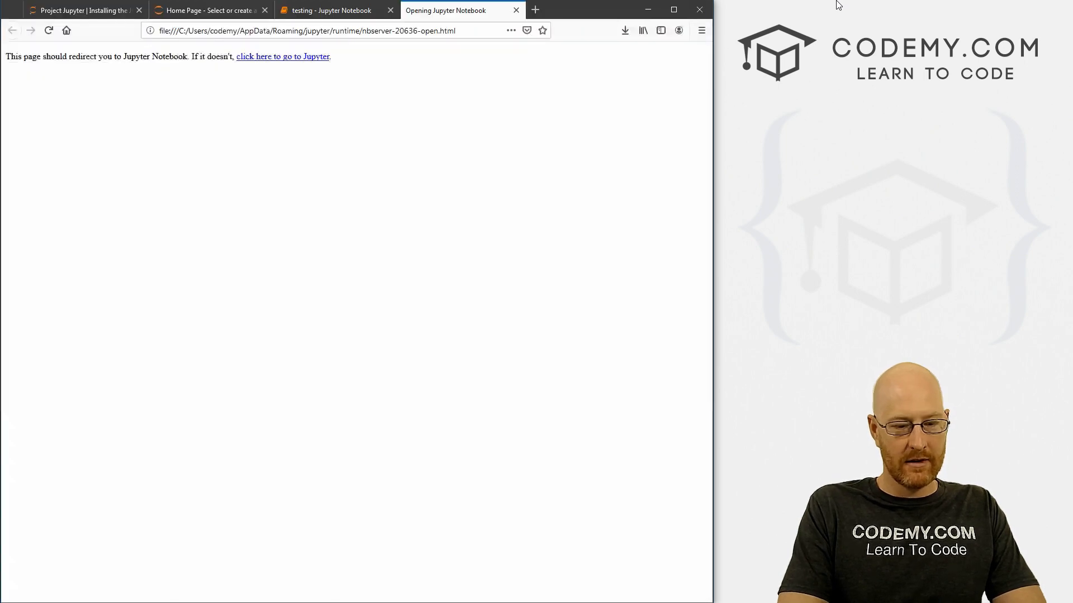
Go to the Jupyter home page, reopen testing.ipynb, and inspect the print and 3+2 cells.
left_click(282, 56)
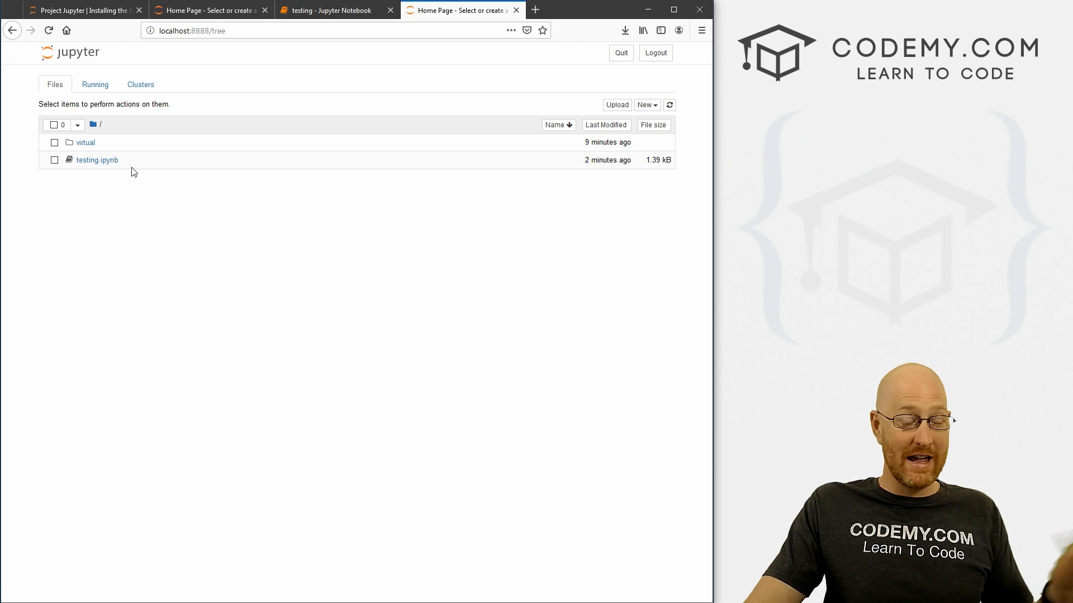
mouse_move(119, 178)
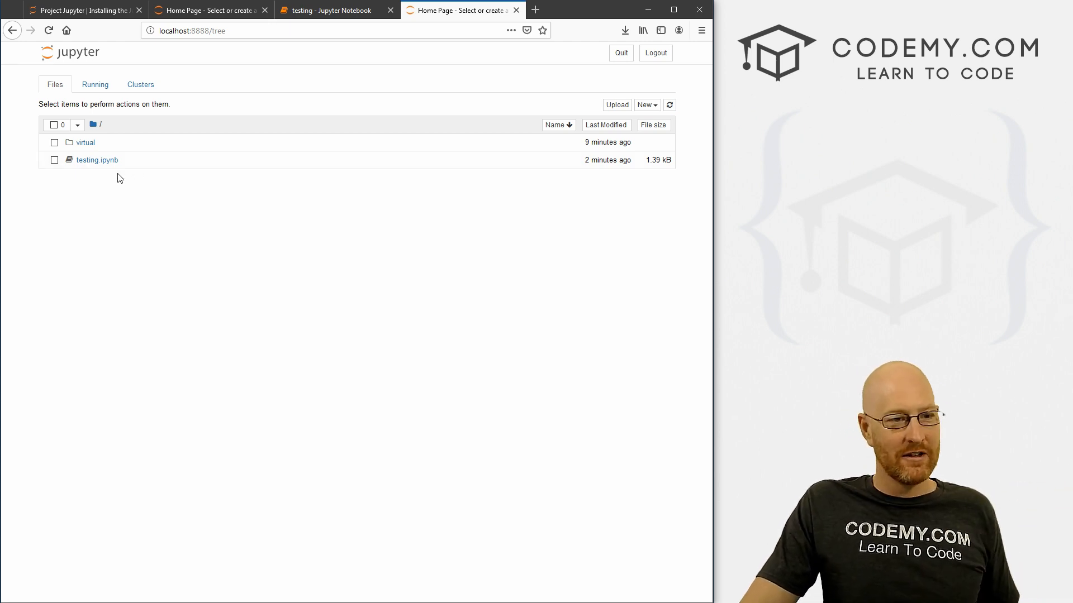
mouse_move(83, 169)
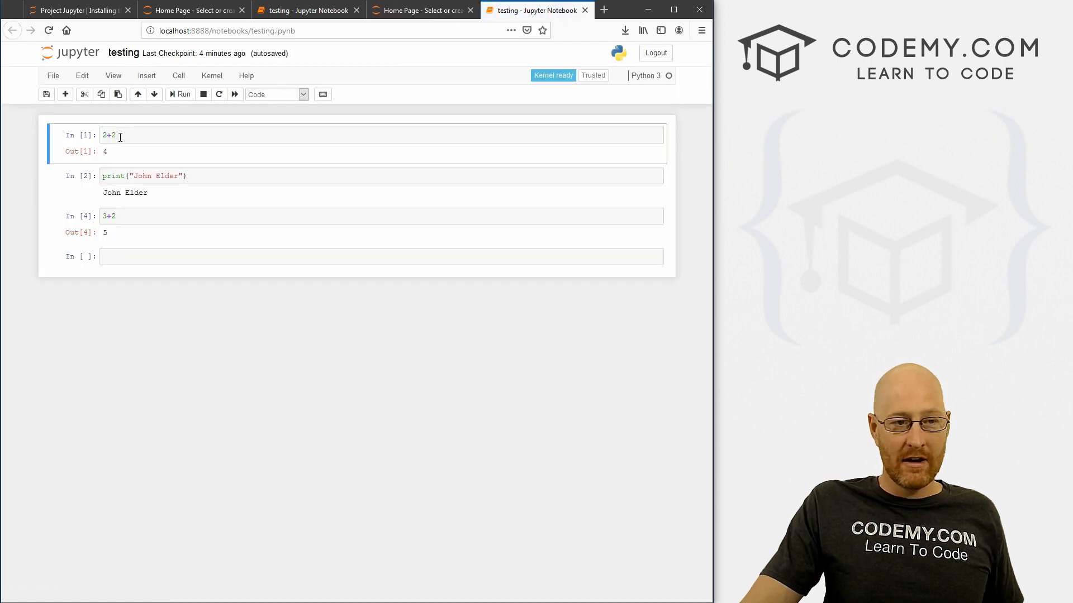
double_click(135, 192)
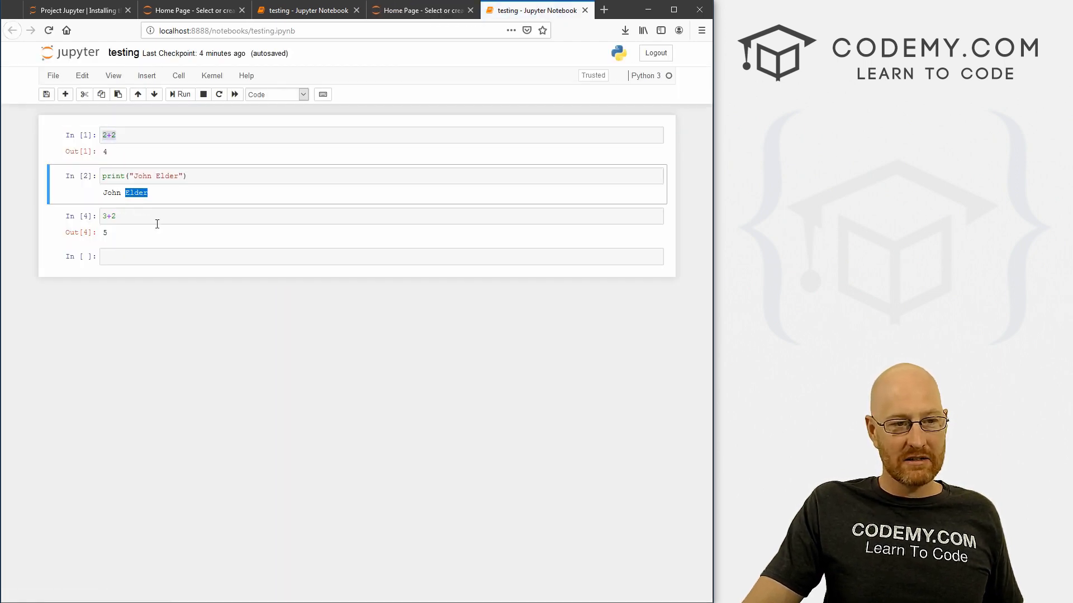
left_click(125, 216)
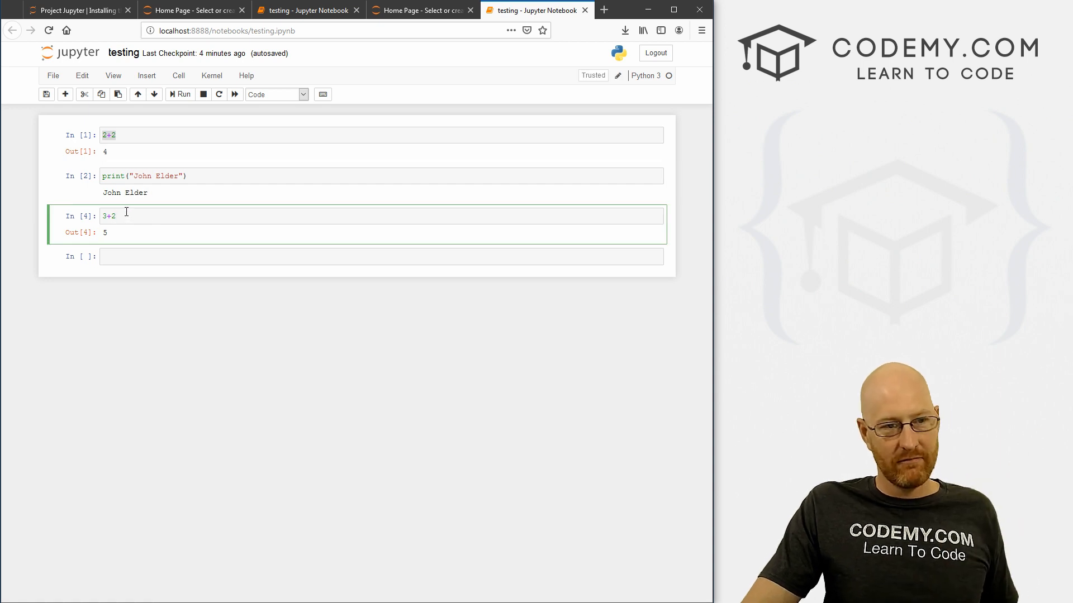